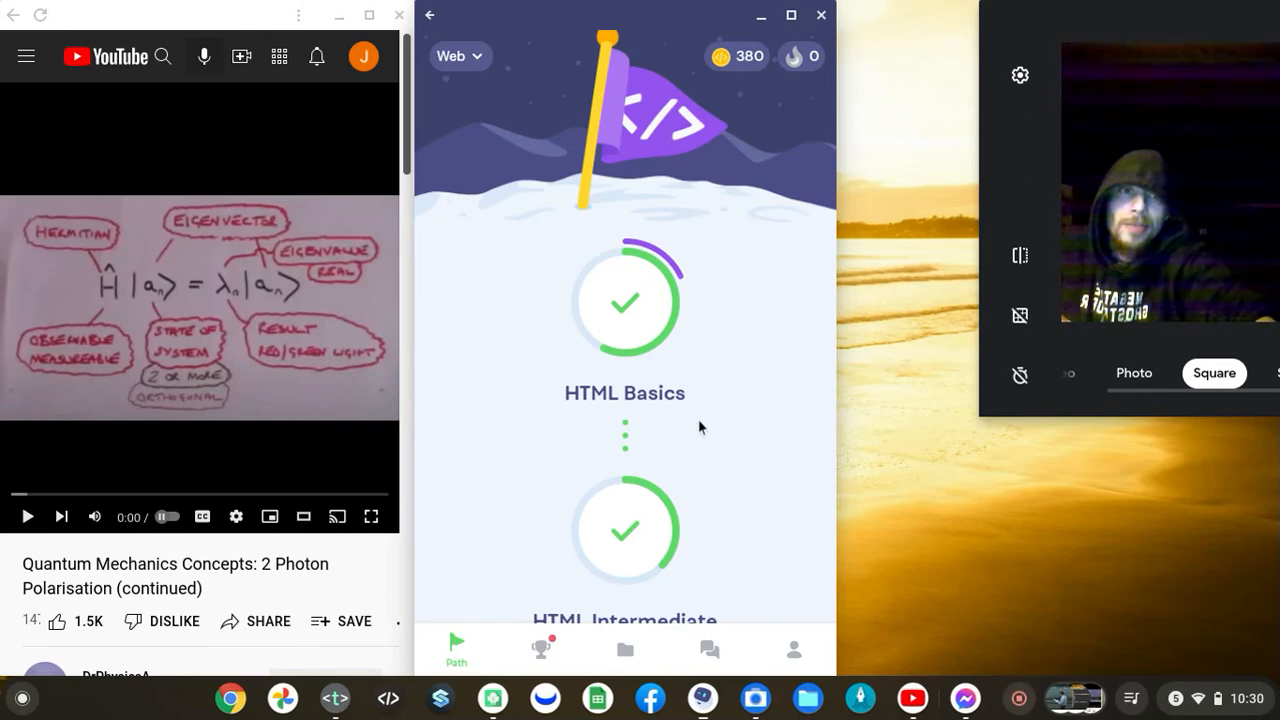
# Open the HTML Basics unit and start its first lesson
pyautogui.click(27, 516)
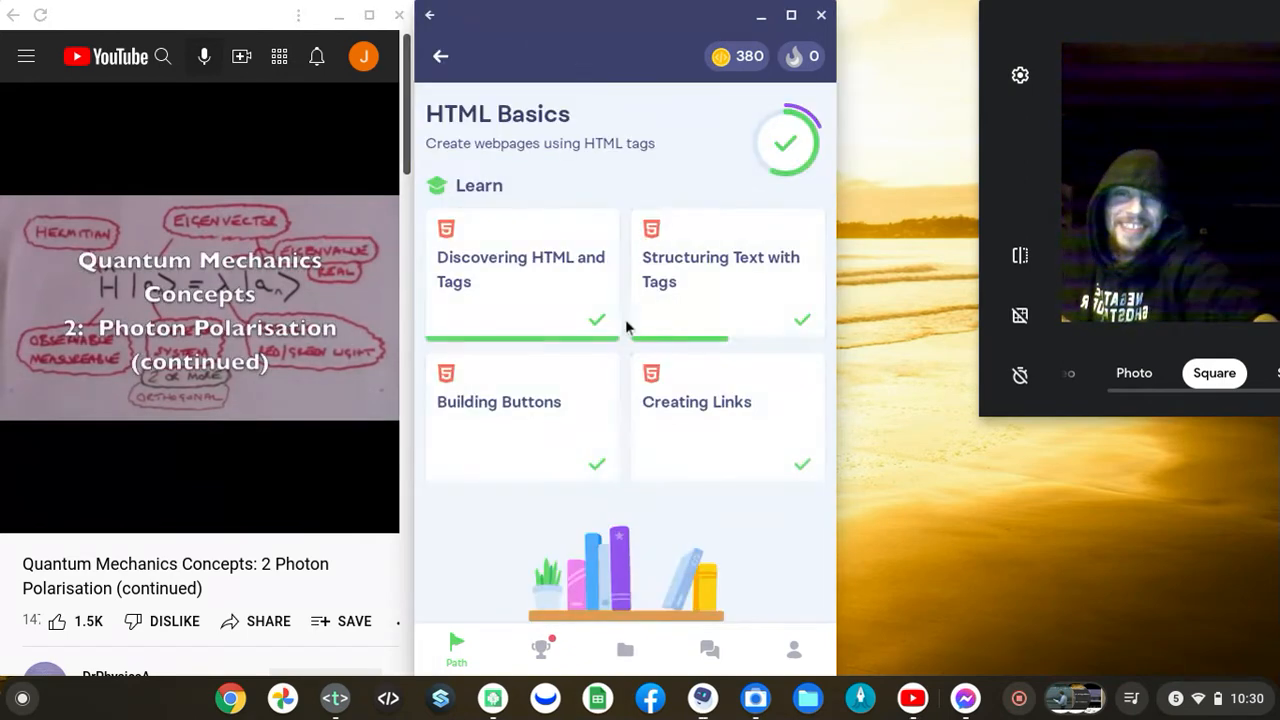
pyautogui.click(521, 270)
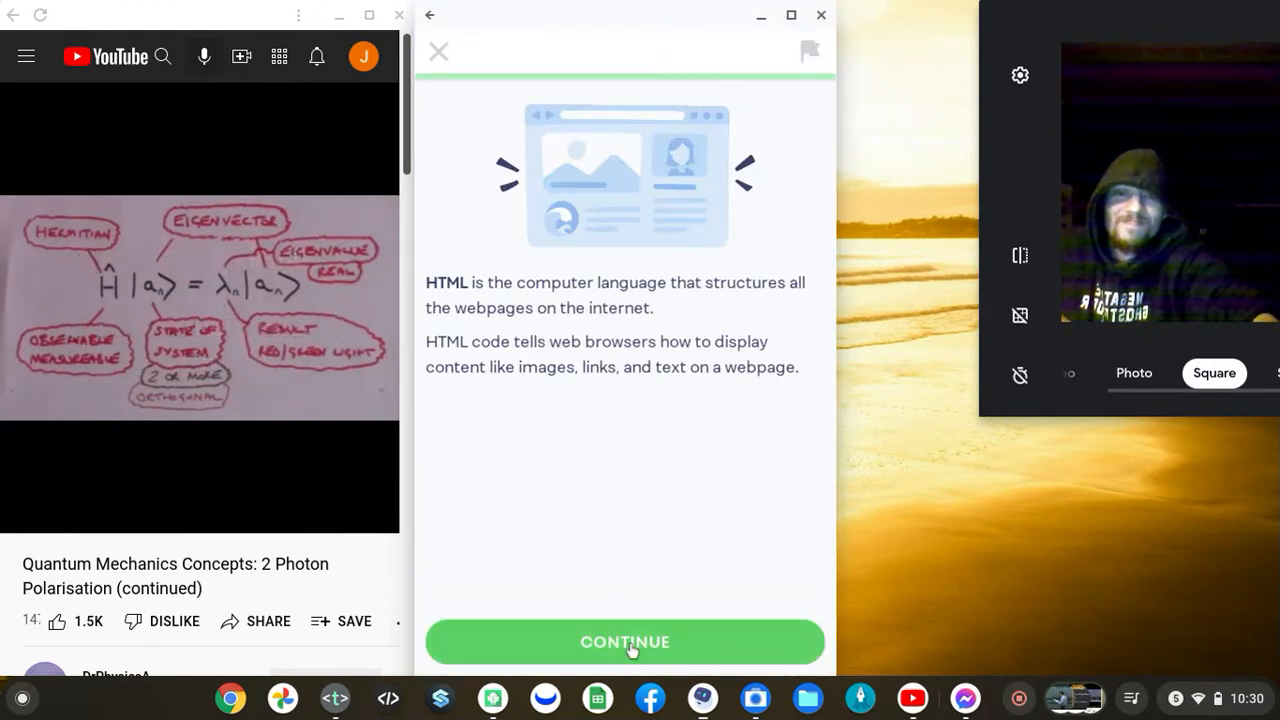
# Answer HTML as the webpage language and continue to the button-tag question
pyautogui.click(624, 641)
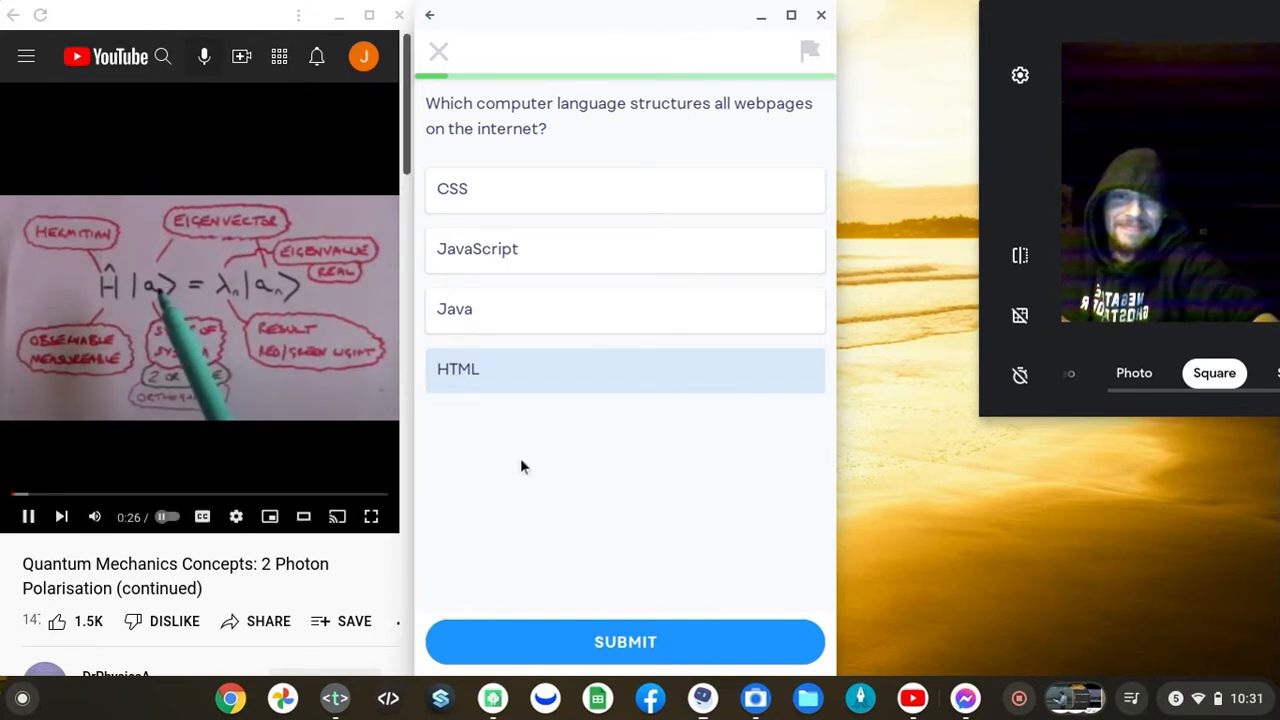
pyautogui.click(625, 641)
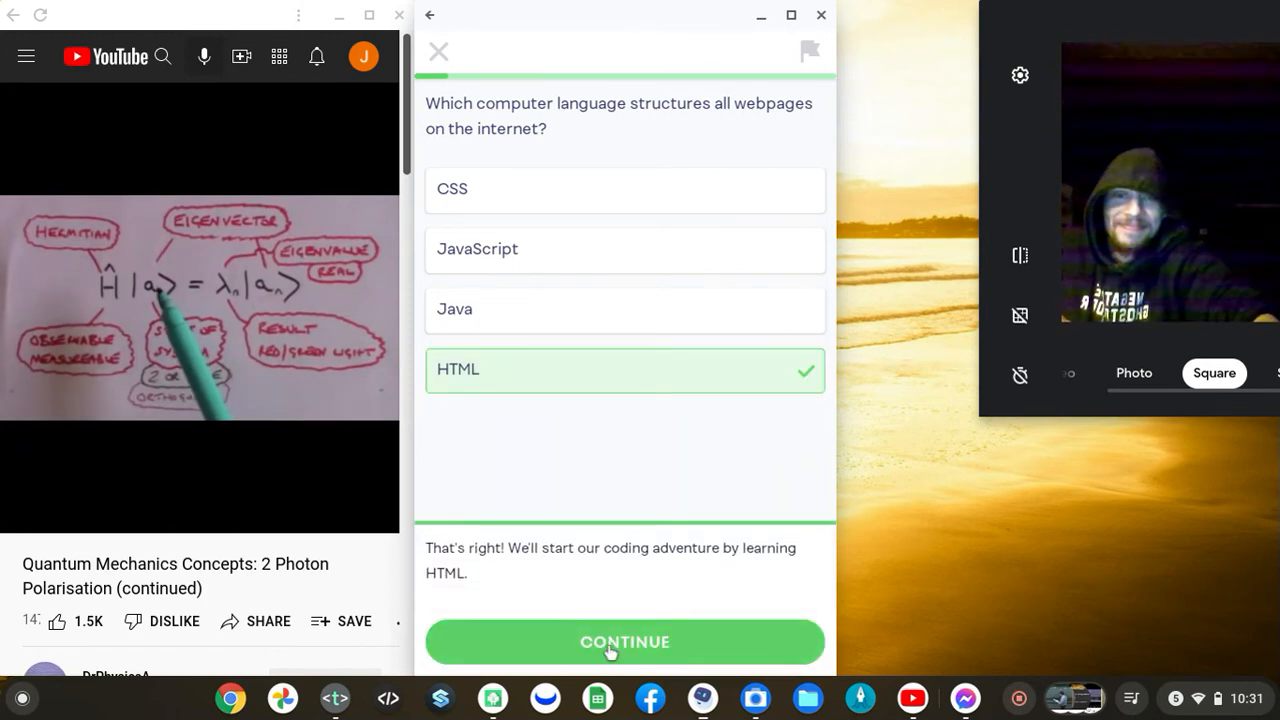
pyautogui.click(624, 641)
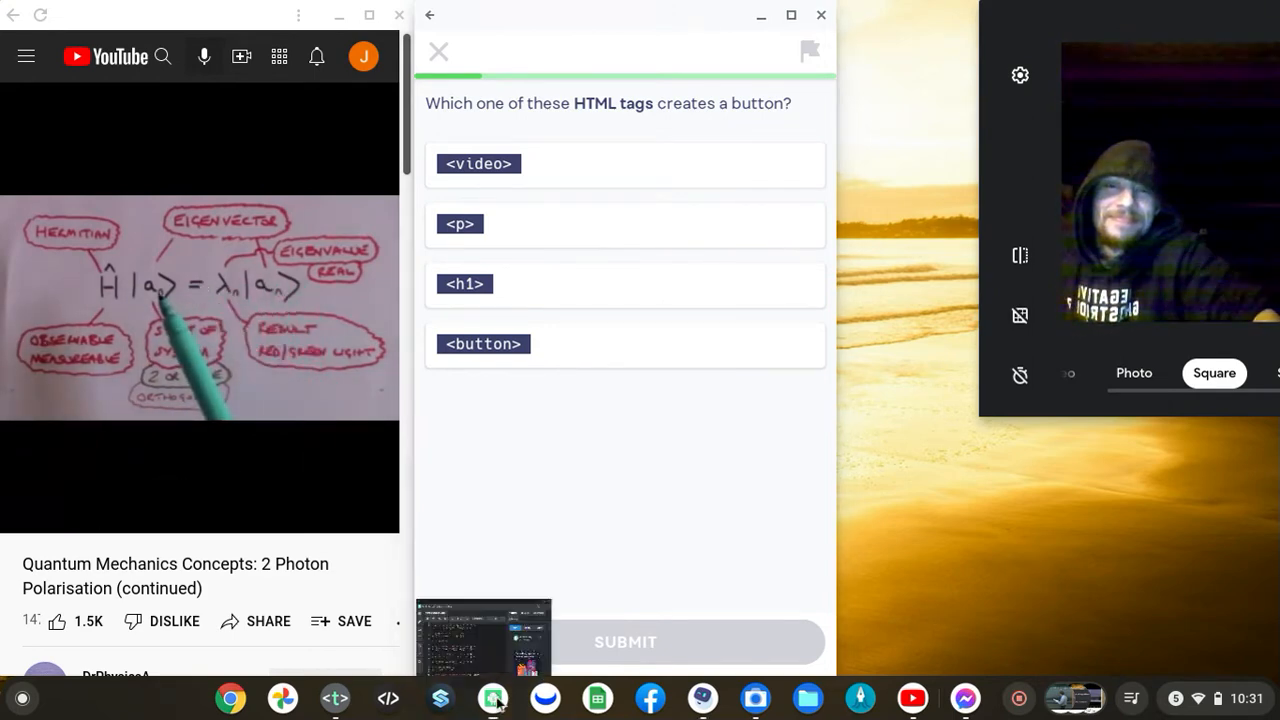
# Select <button> as the tag that creates a button, without submitting yet
pyautogui.click(491, 698)
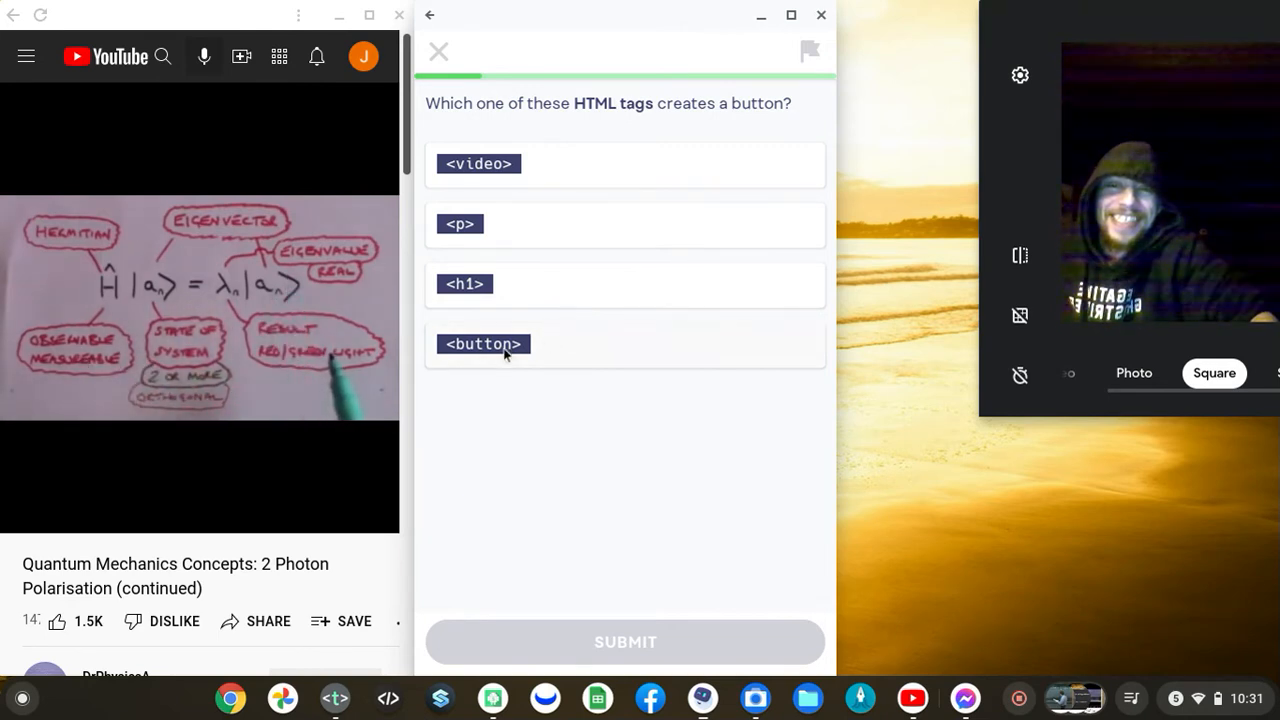
pyautogui.click(483, 344)
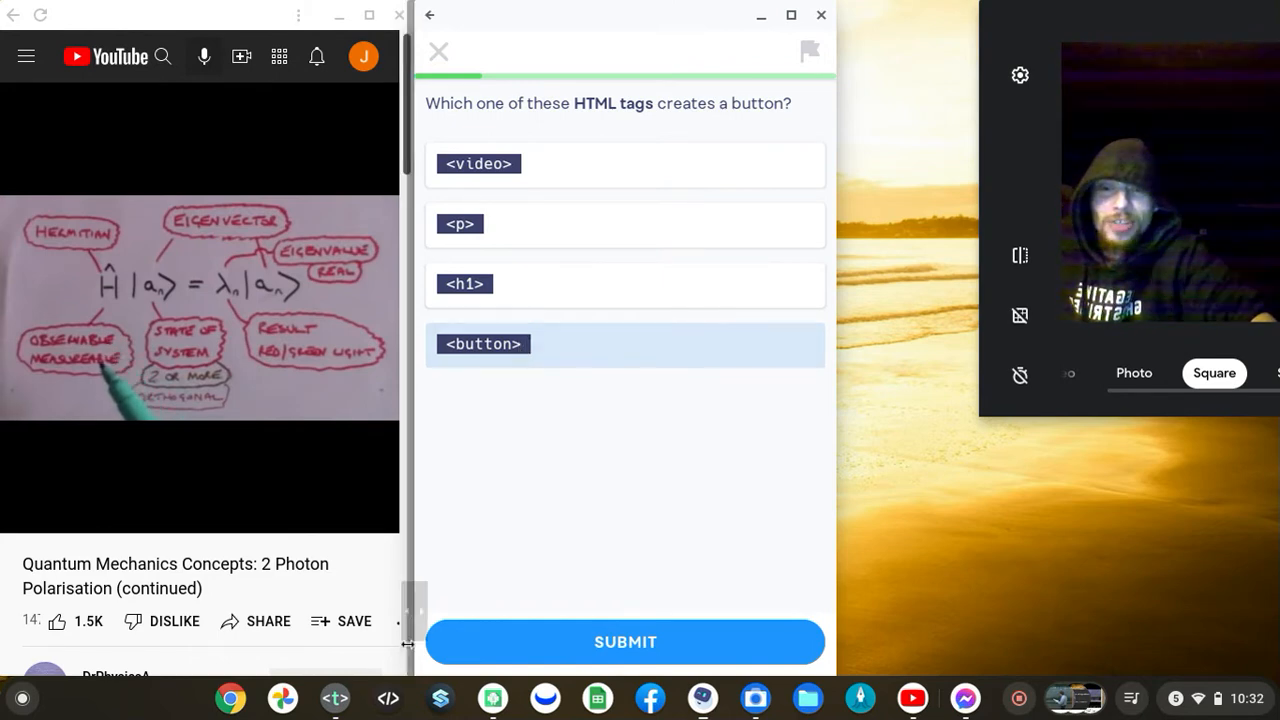
pyautogui.moveTo(492, 697)
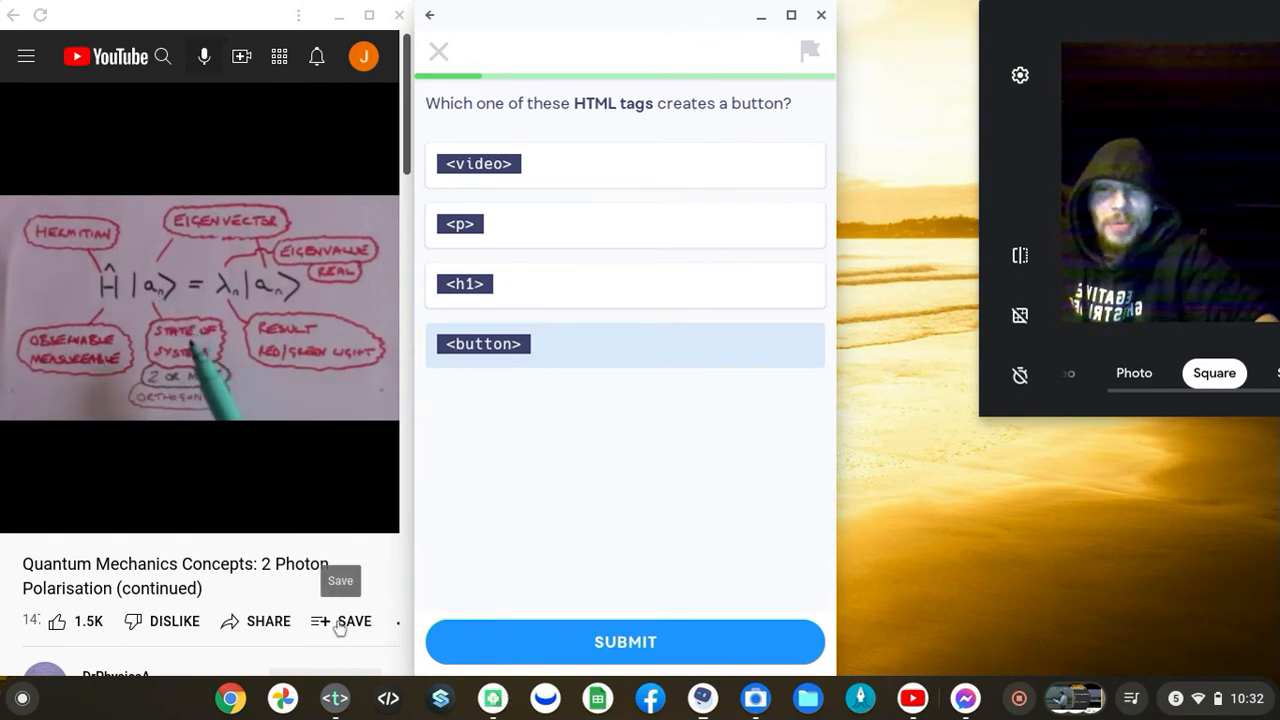
pyautogui.moveTo(349, 596)
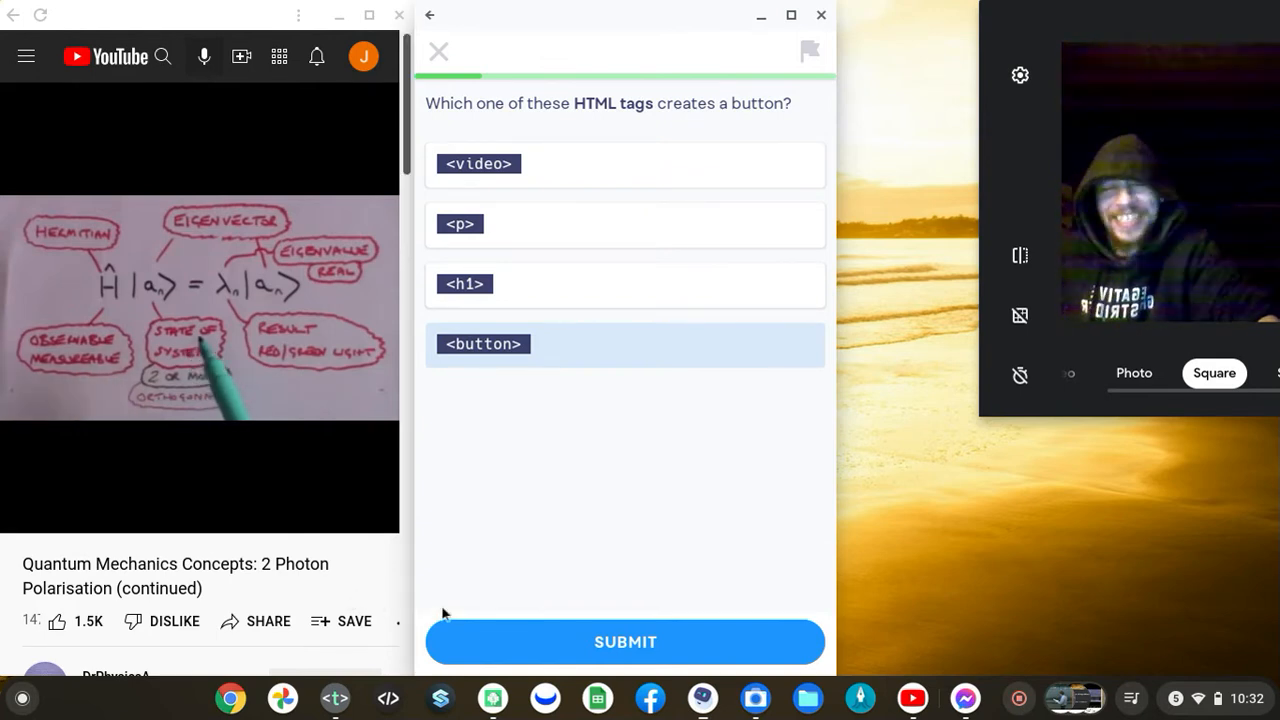
pyautogui.moveTo(480, 604)
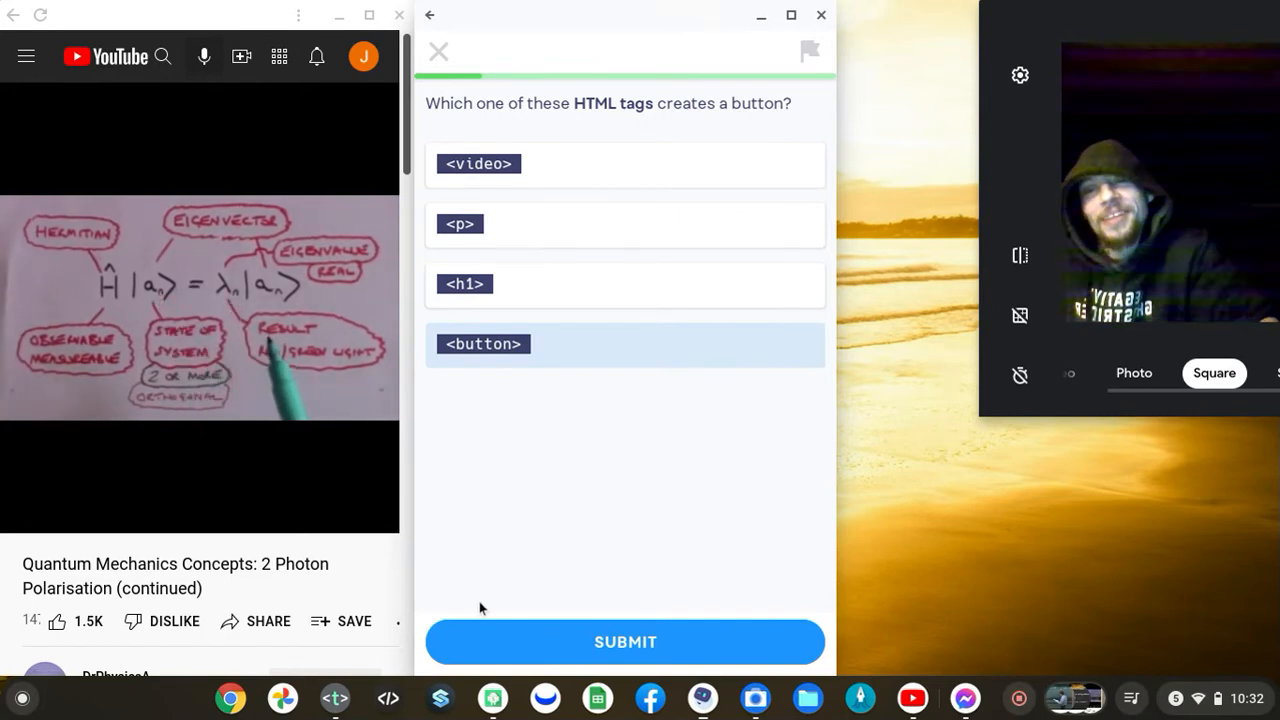
pyautogui.moveTo(332, 608)
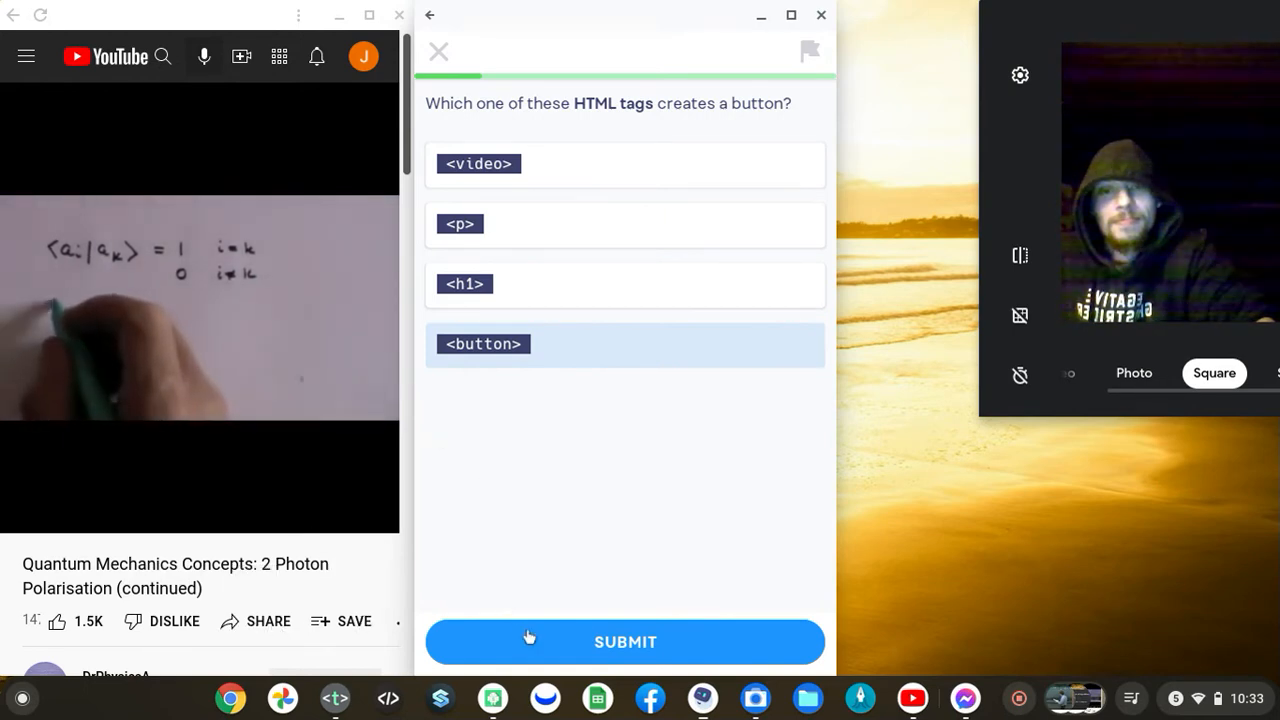
# Submit the <button> answer, add a <button> tag to index.html, run it and continue
pyautogui.click(625, 641)
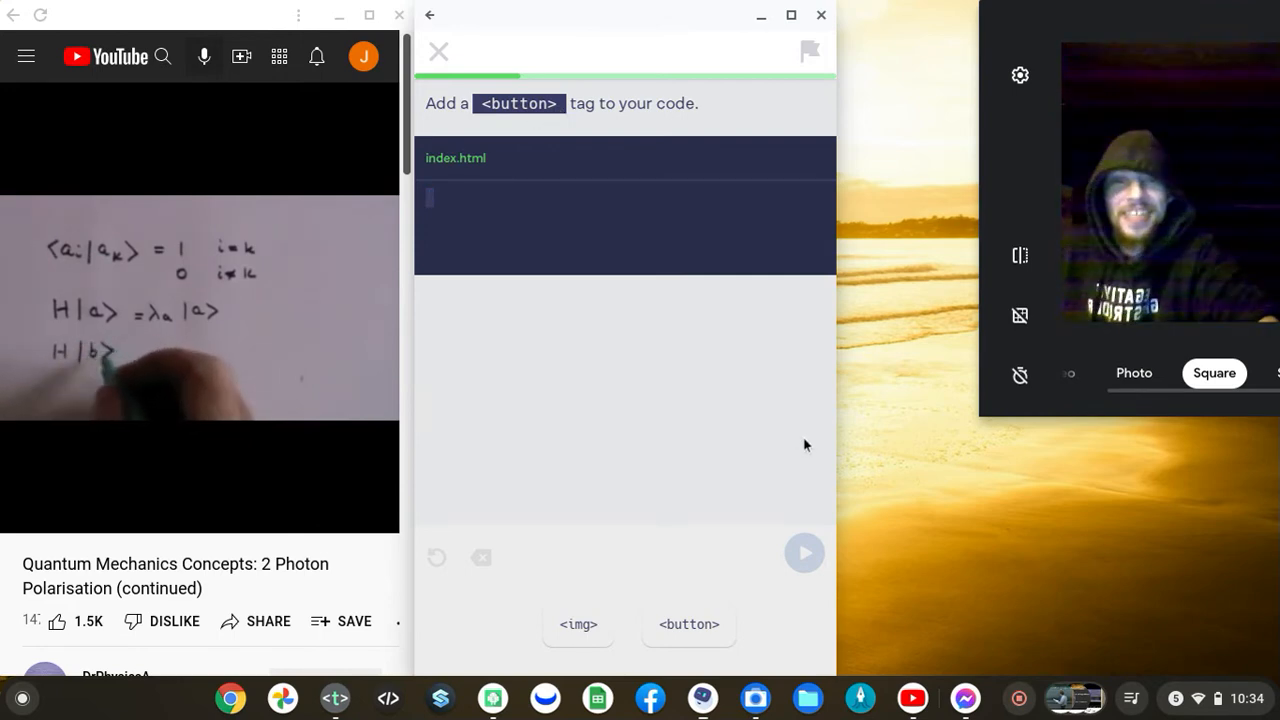
pyautogui.click(689, 624)
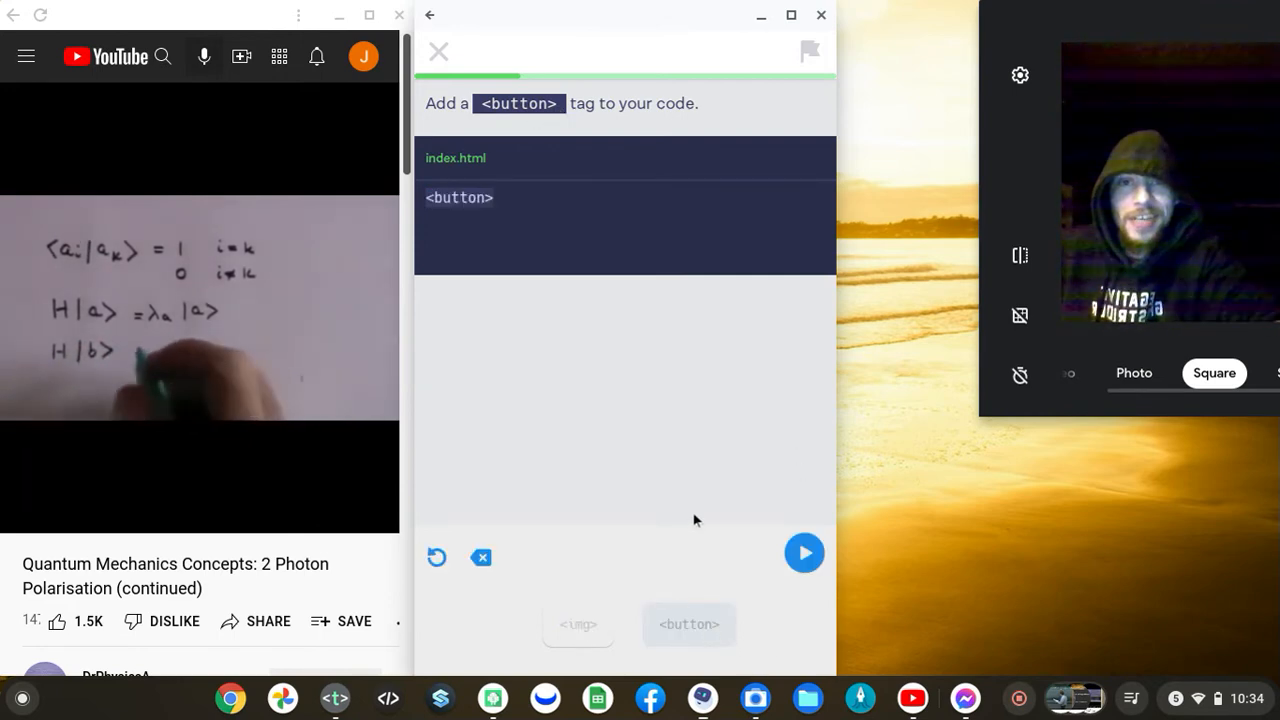
pyautogui.click(804, 553)
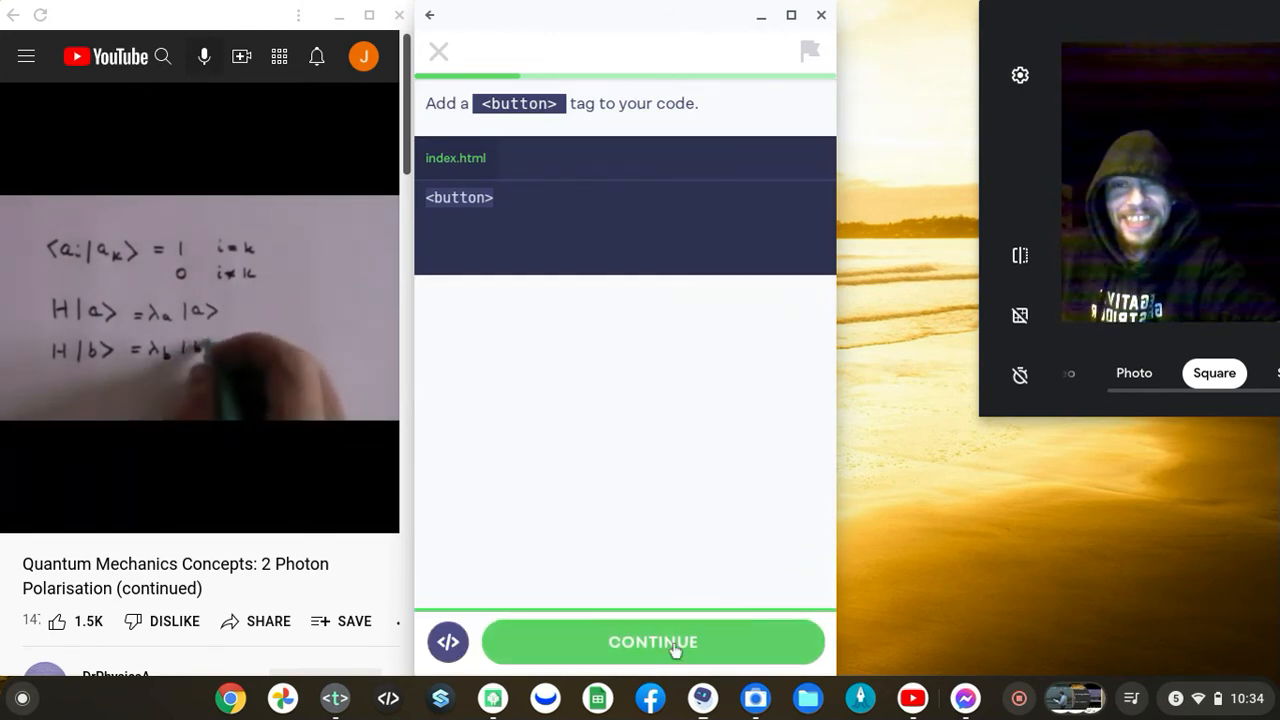
pyautogui.click(653, 642)
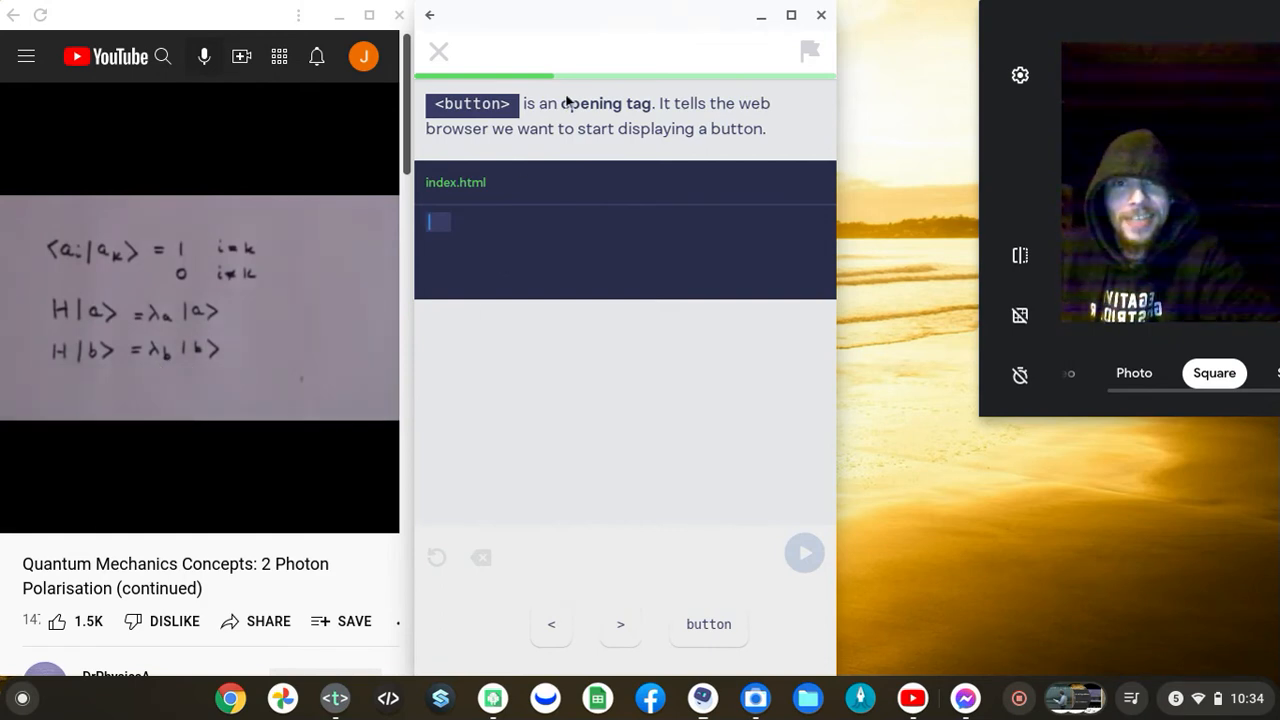
pyautogui.moveTo(622, 264)
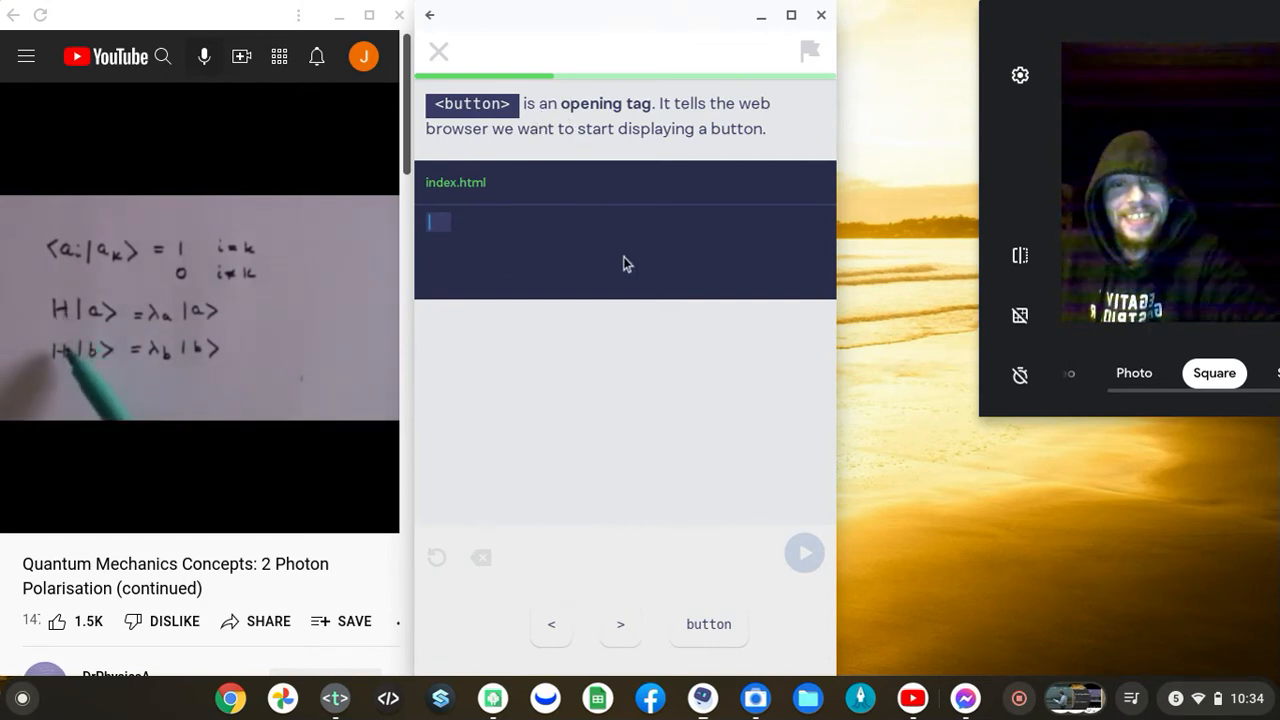
# Build and run the <button> opening tag, then answer that </button> comes after it
pyautogui.click(551, 624)
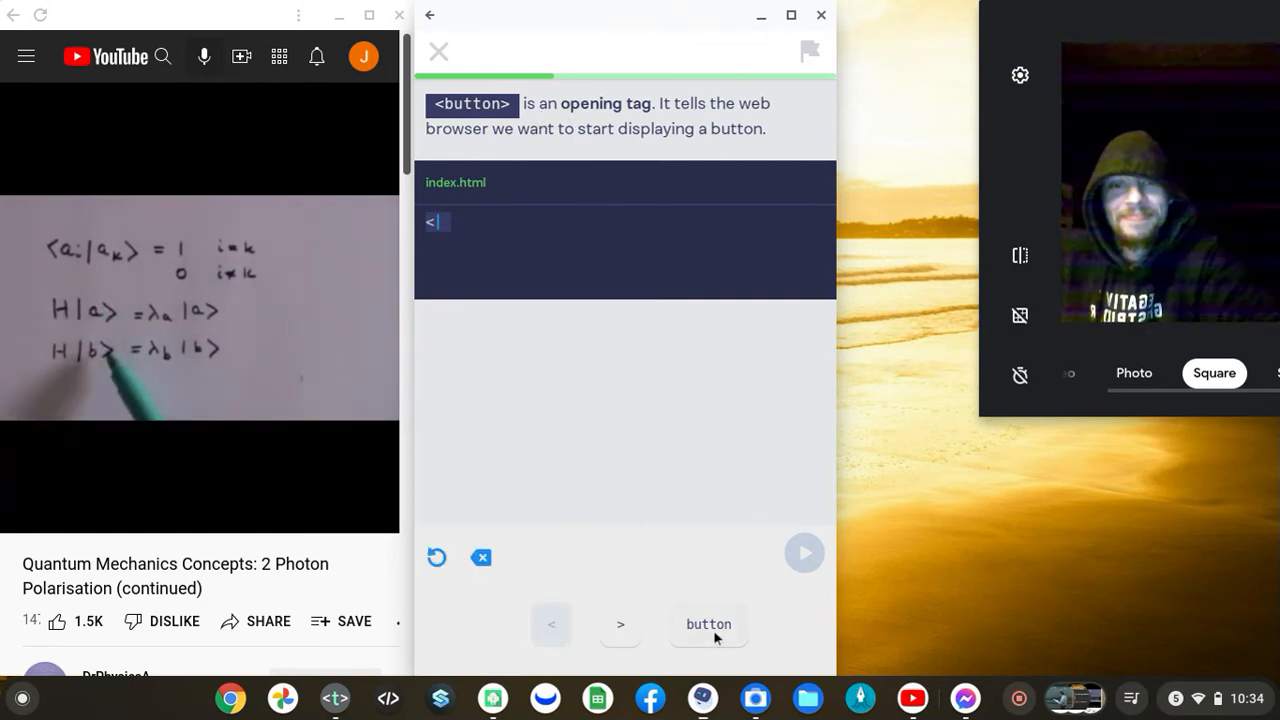
pyautogui.click(708, 624)
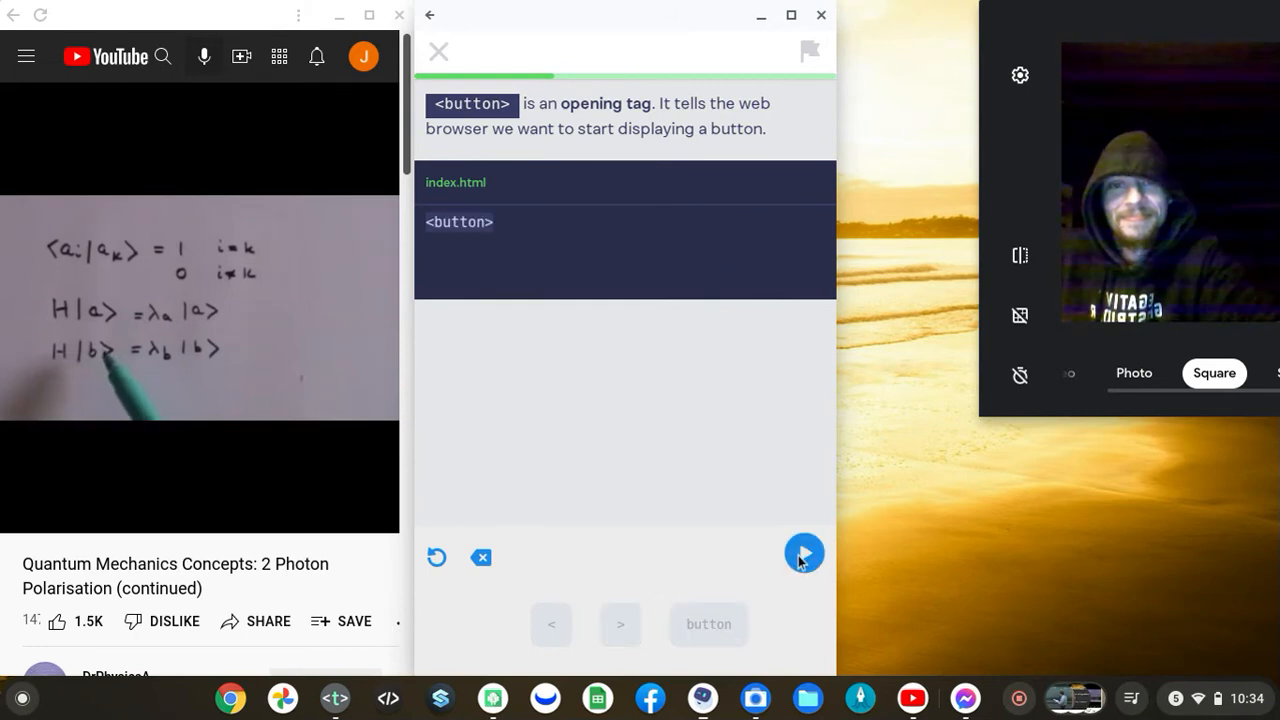
pyautogui.click(804, 553)
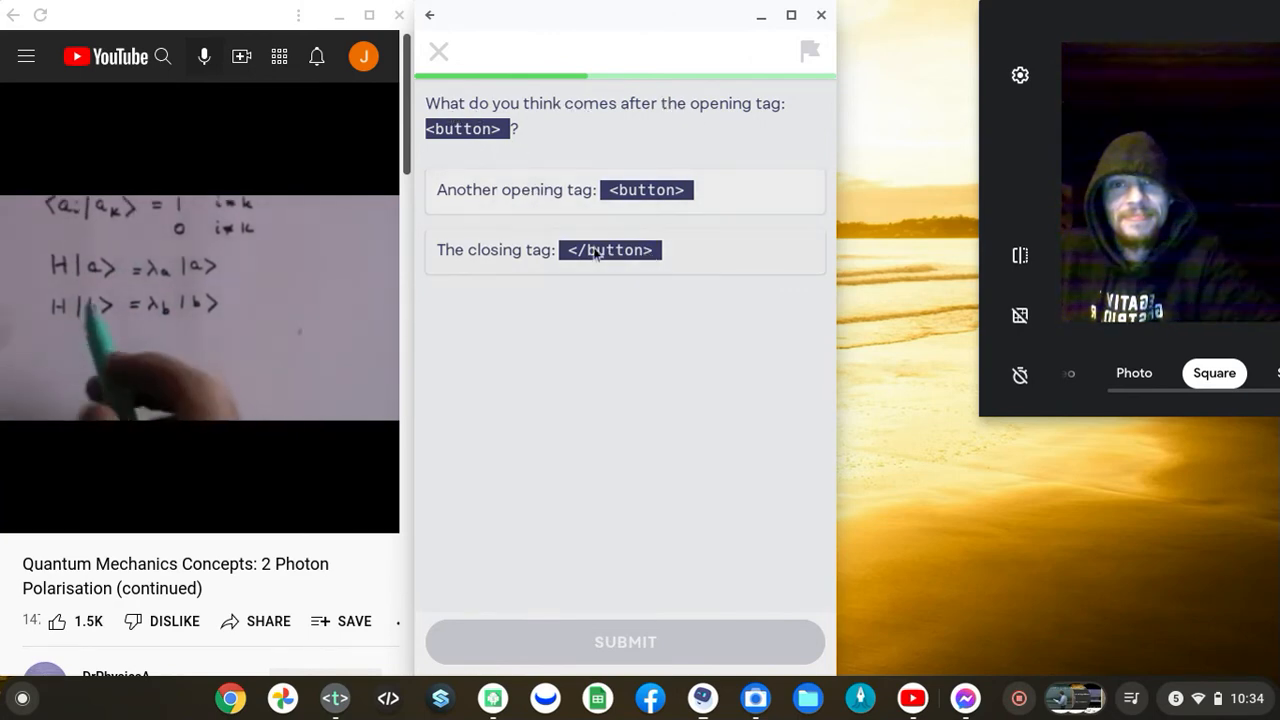
pyautogui.click(610, 250)
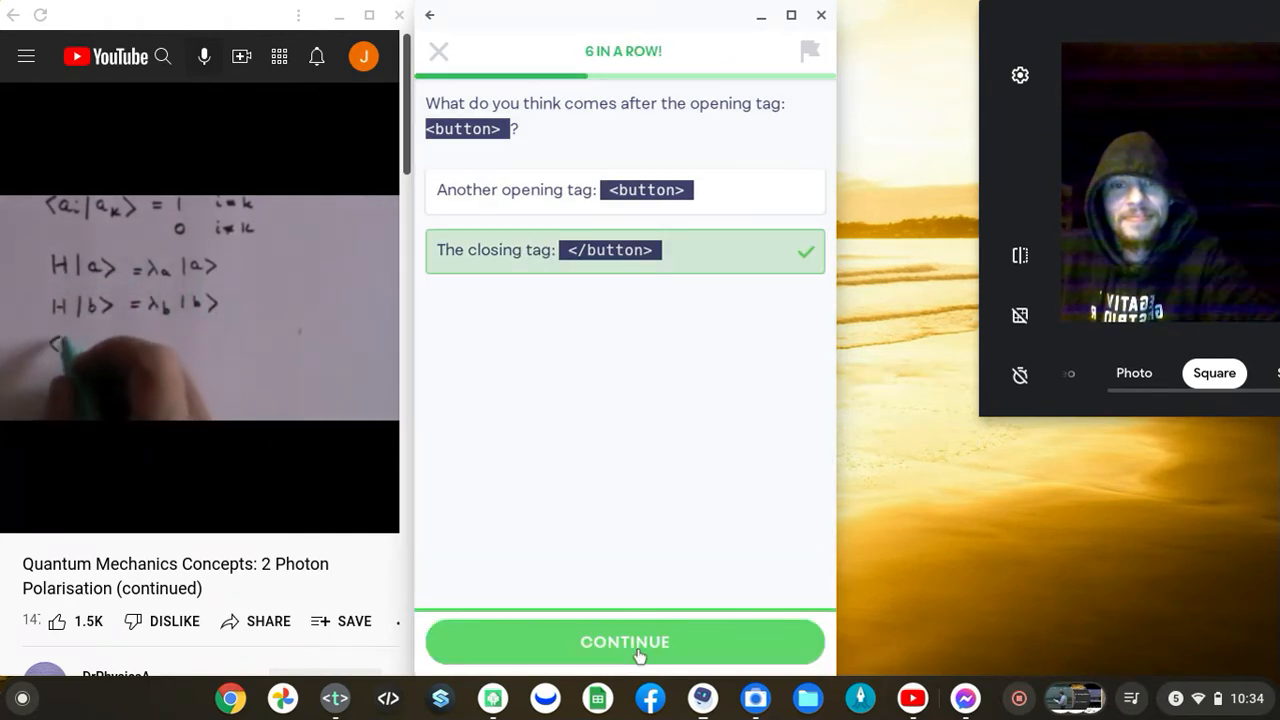
pyautogui.click(625, 642)
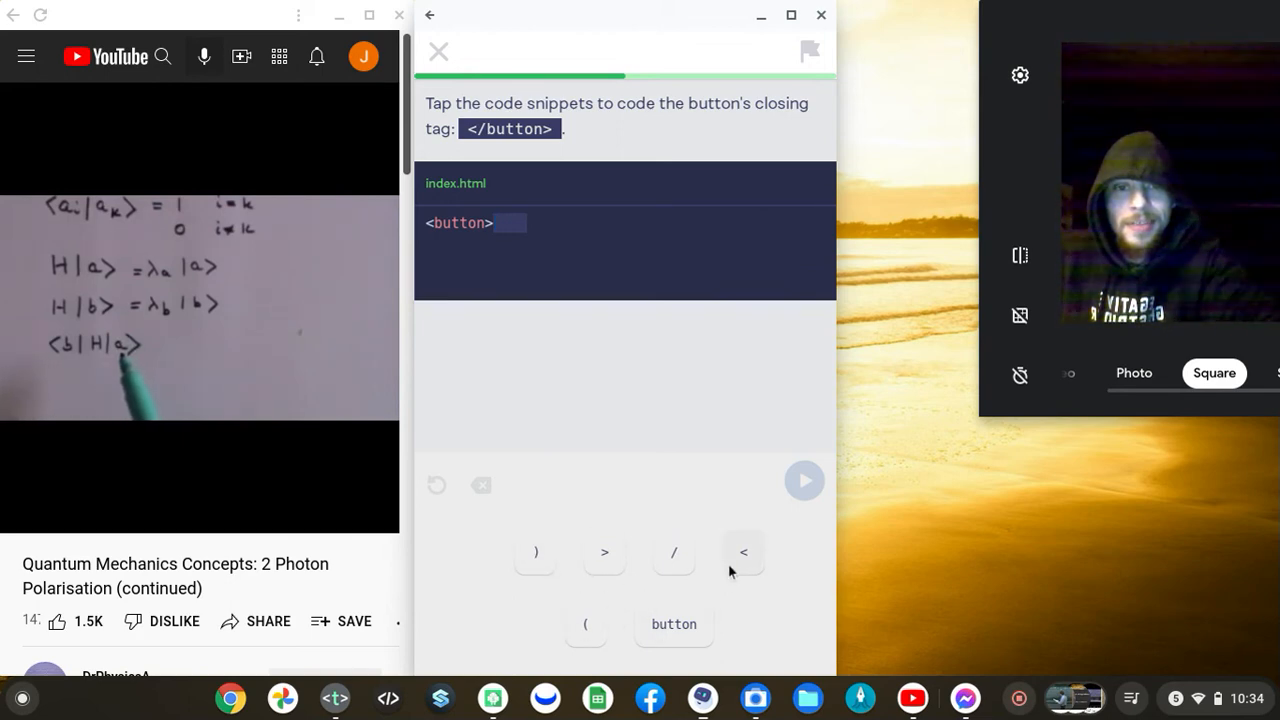
# Complete the code with the </button> closing tag and run it
pyautogui.click(743, 552)
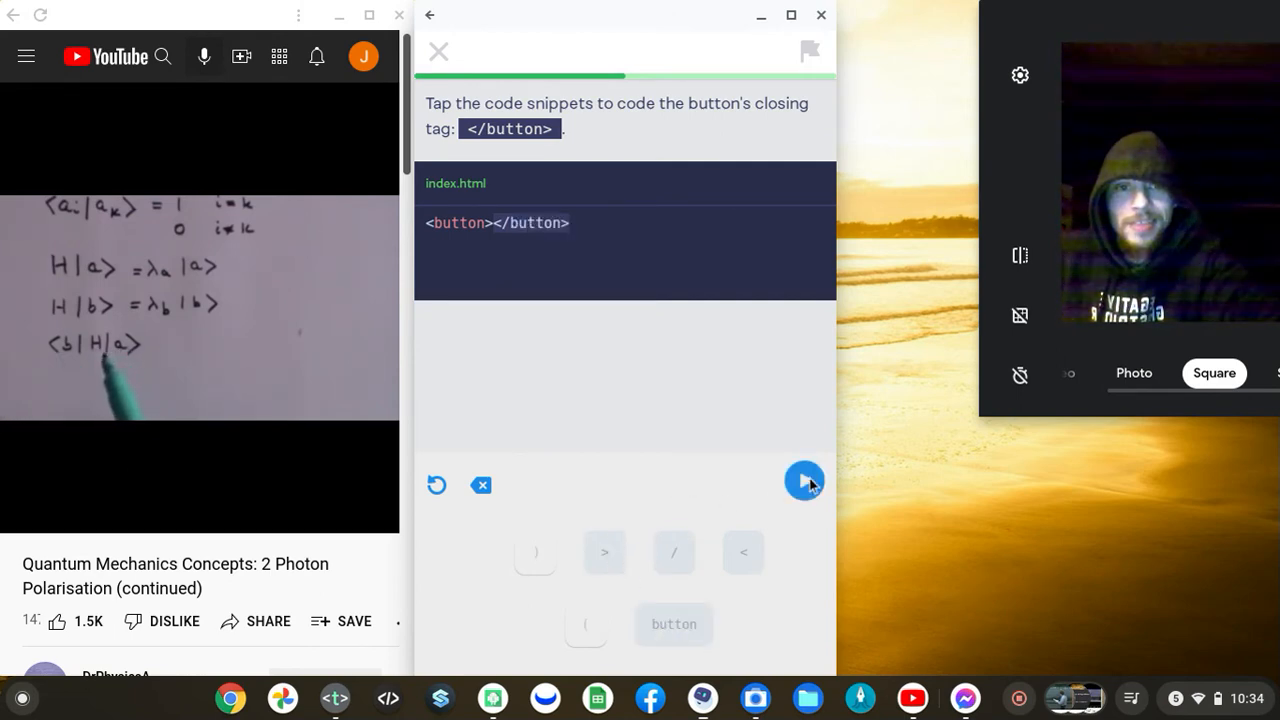
pyautogui.click(805, 481)
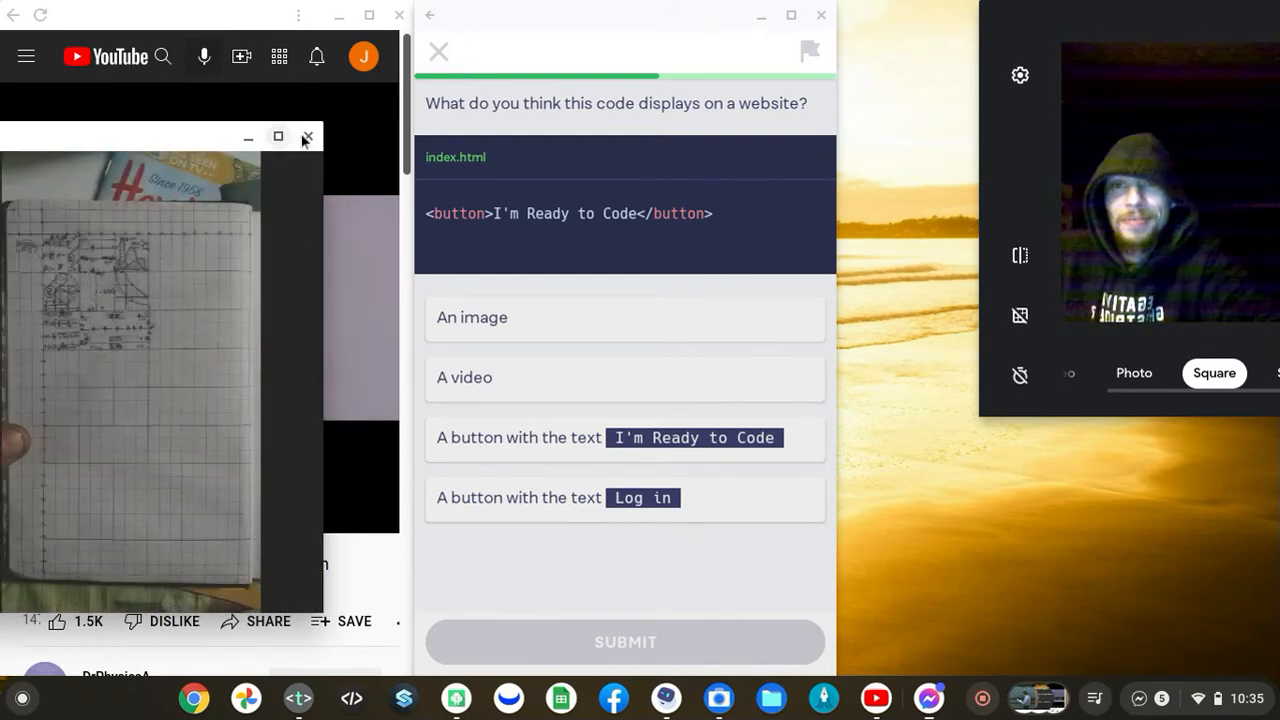
# Answer that the code displays a button with the text I'm Ready to Code
pyautogui.click(307, 137)
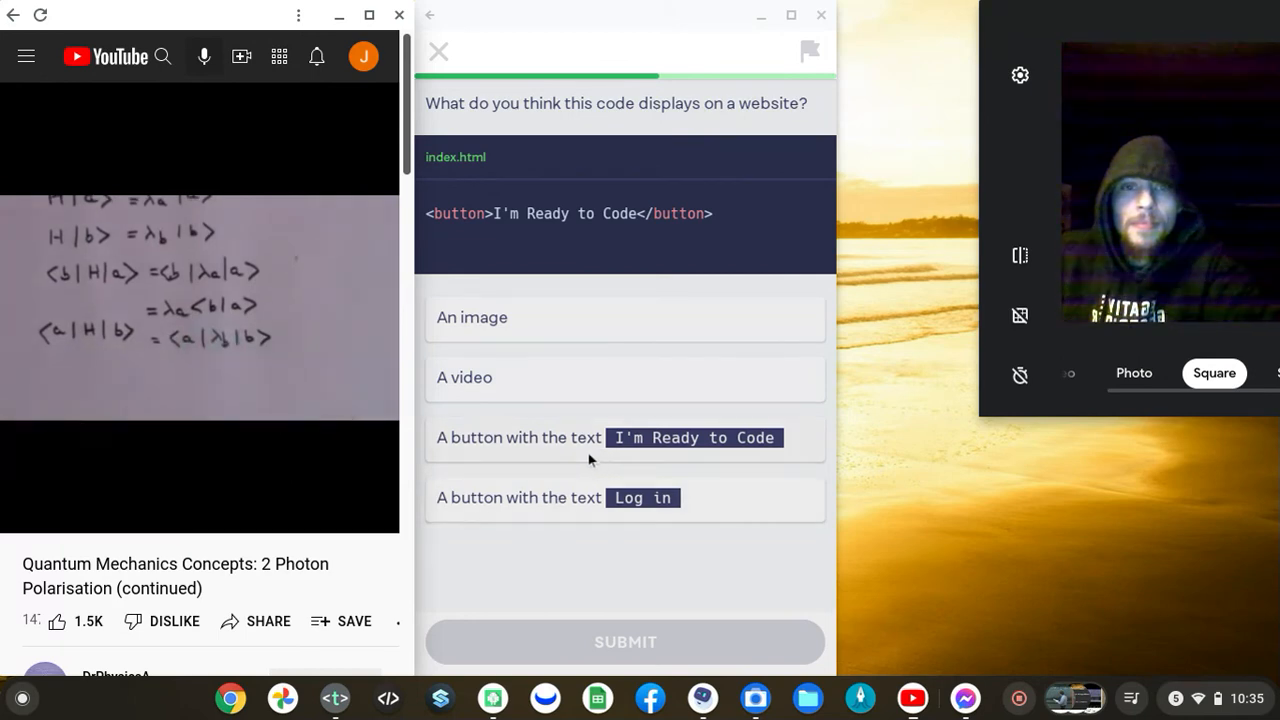
pyautogui.click(625, 437)
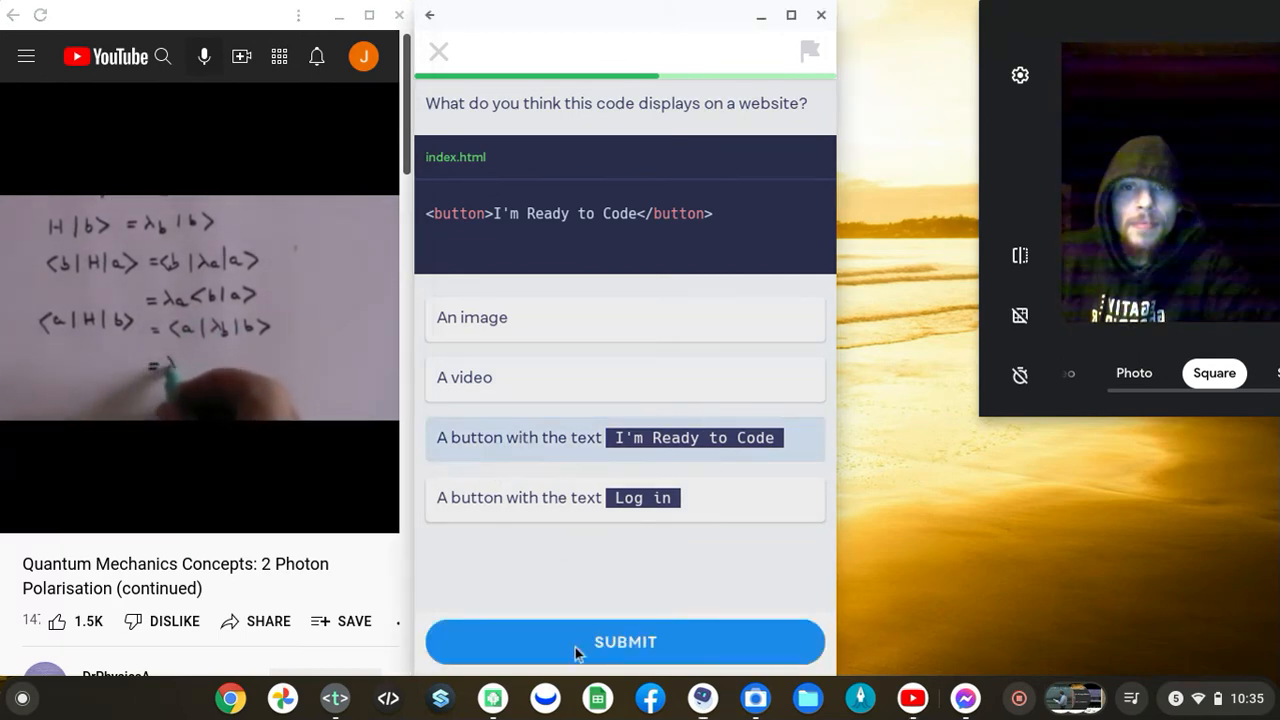
pyautogui.click(624, 642)
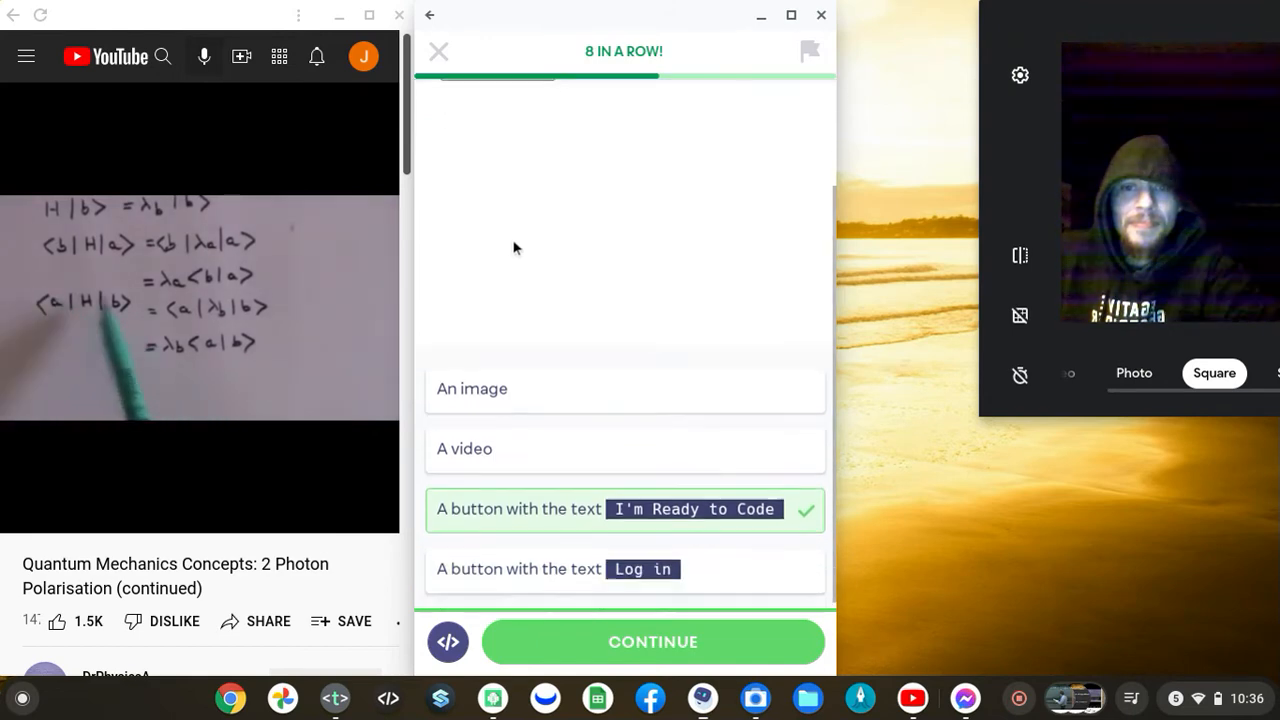
# Finish </button> after Like, run it so a Like button renders, and continue
pyautogui.click(653, 642)
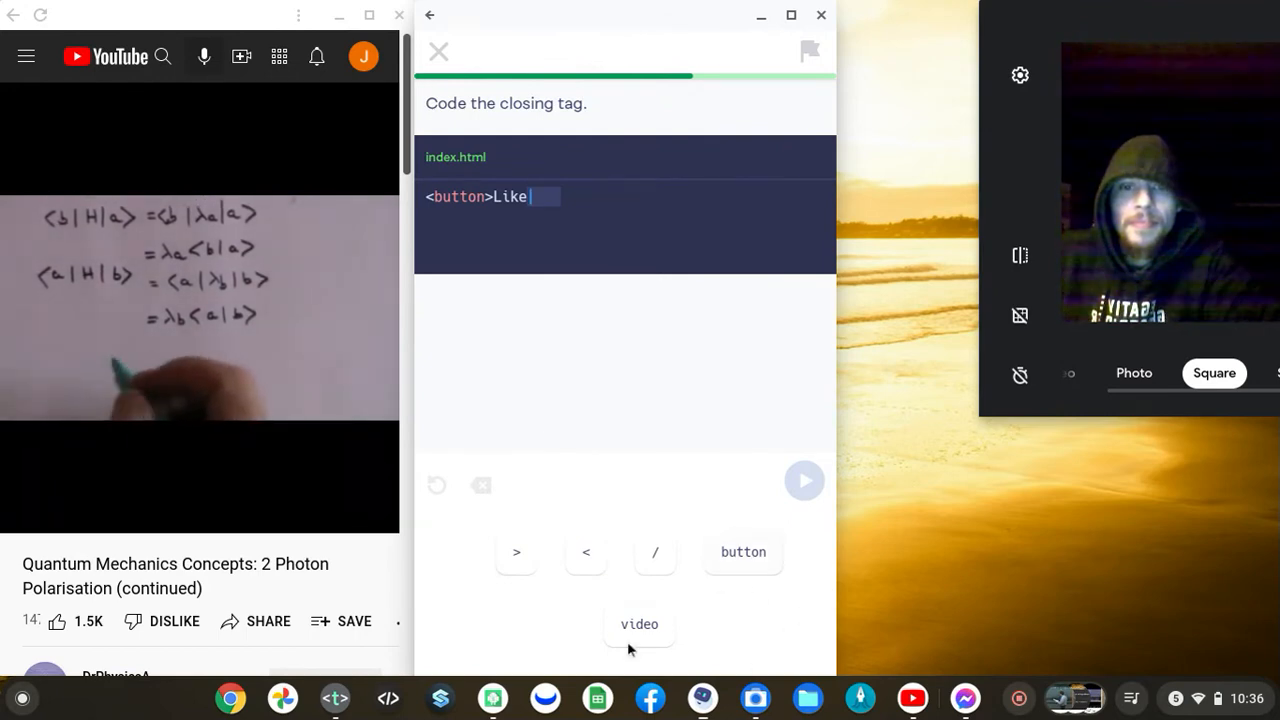
pyautogui.click(585, 552)
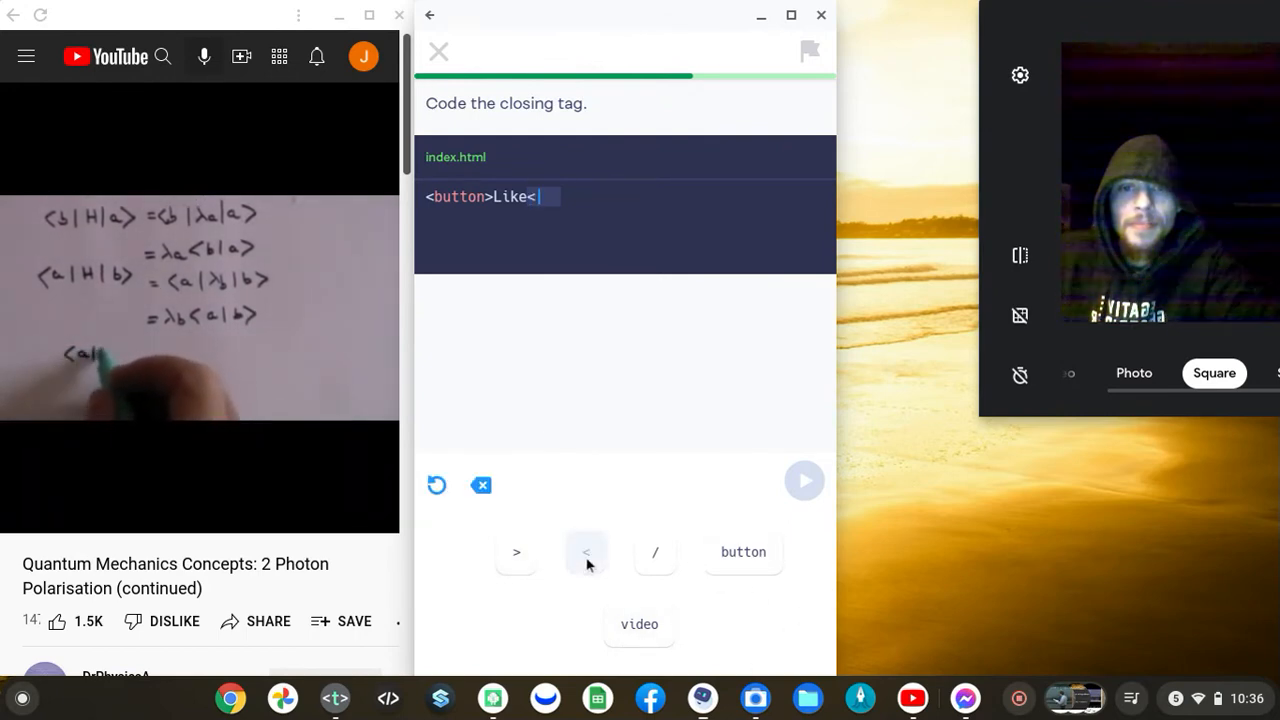
pyautogui.click(742, 552)
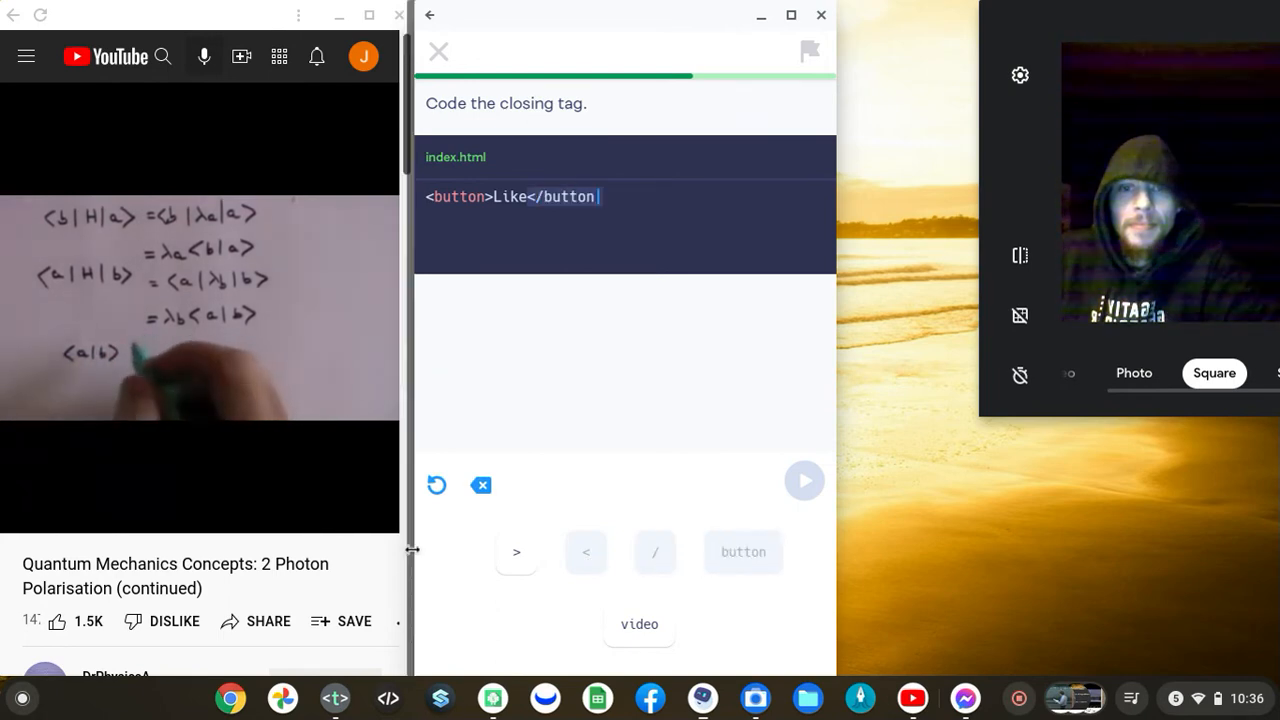
pyautogui.click(804, 480)
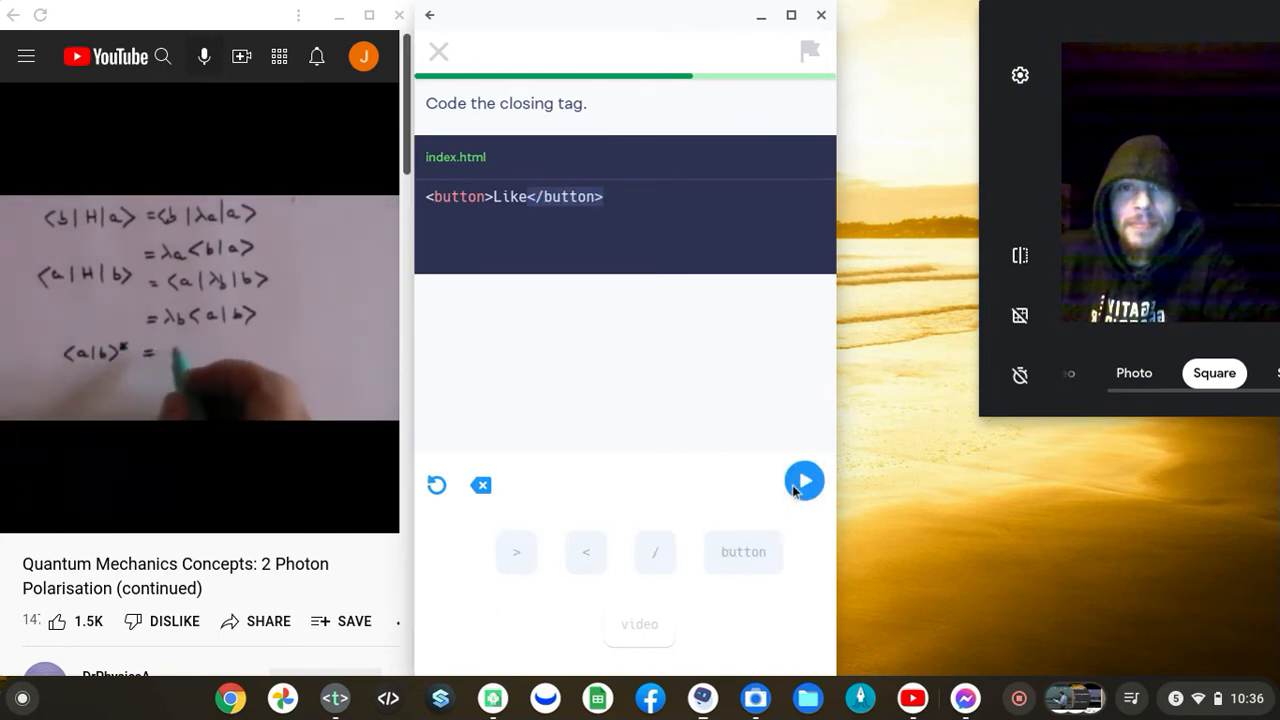
pyautogui.click(804, 481)
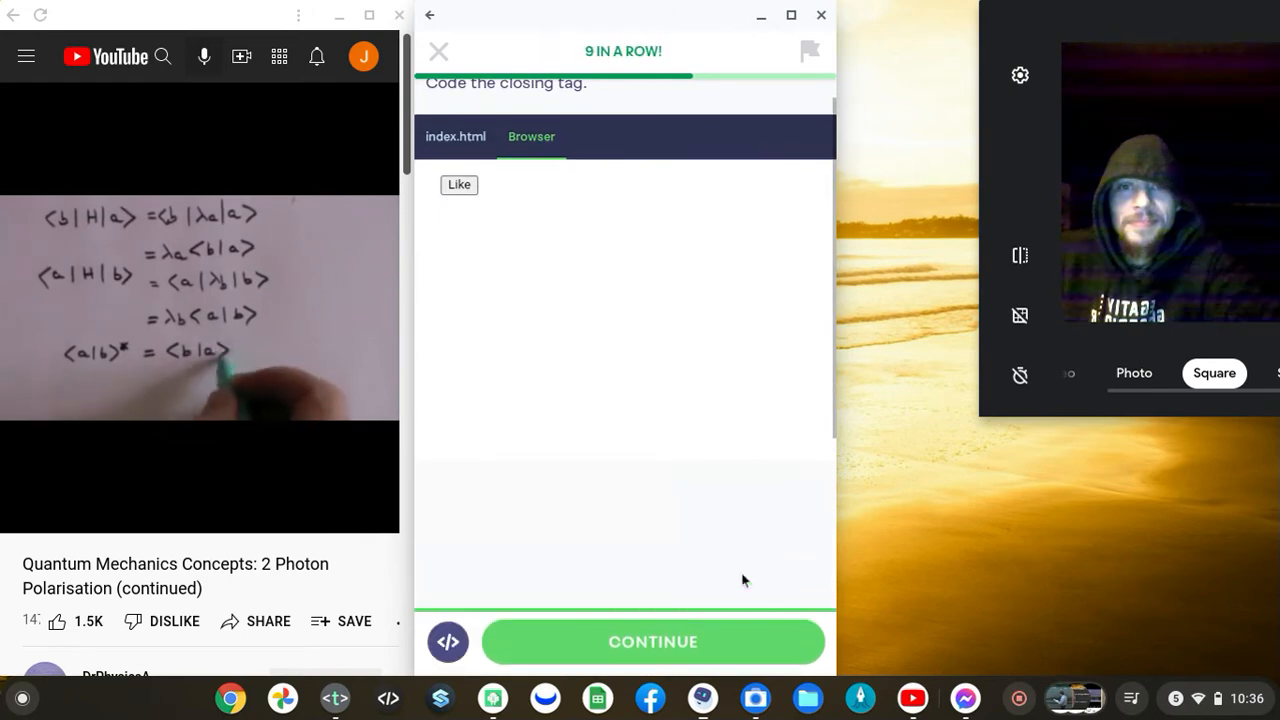
pyautogui.click(652, 641)
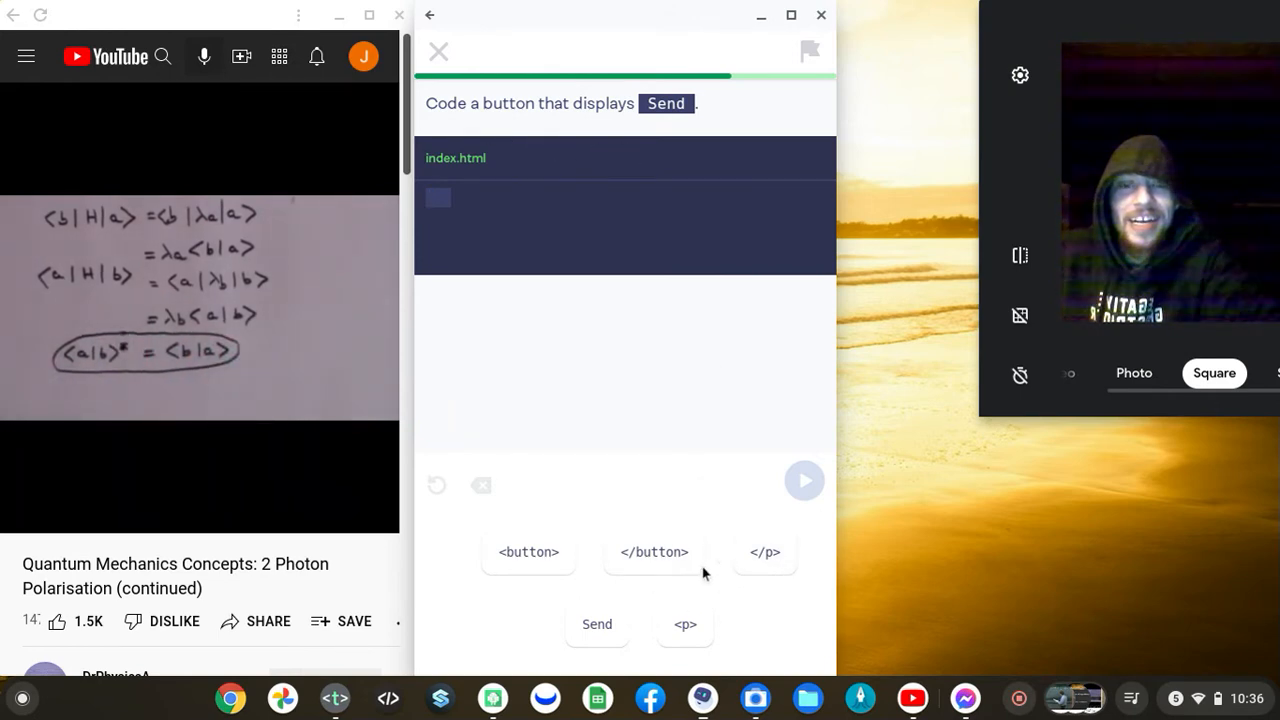
pyautogui.moveTo(635, 620)
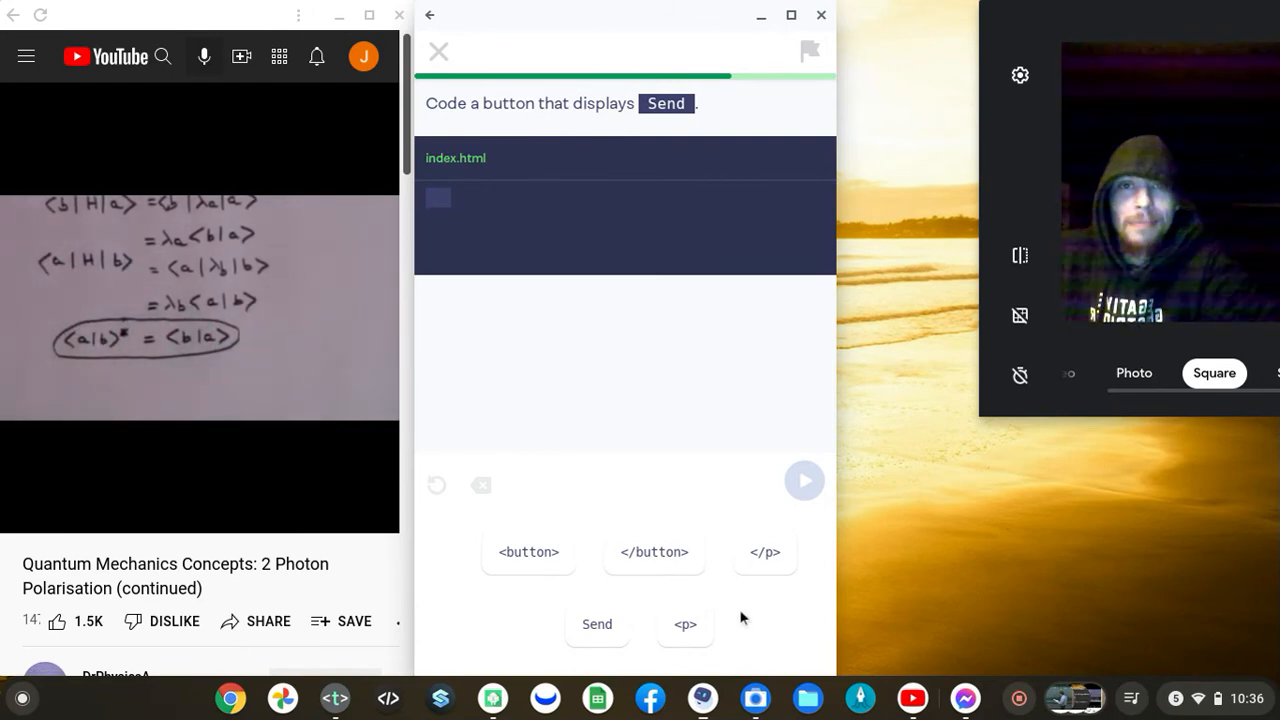
pyautogui.moveTo(617, 583)
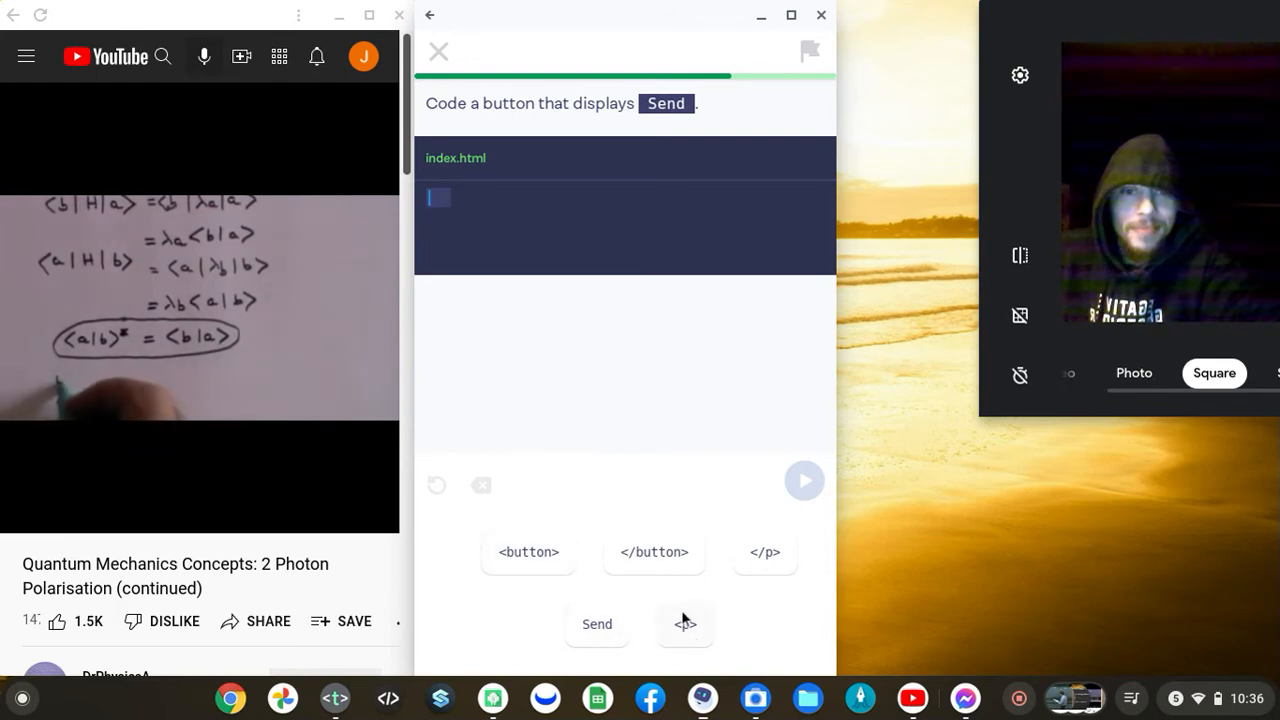
# Replace a <p>Send</p> attempt with <button>Send</button> and run it
pyautogui.click(685, 624)
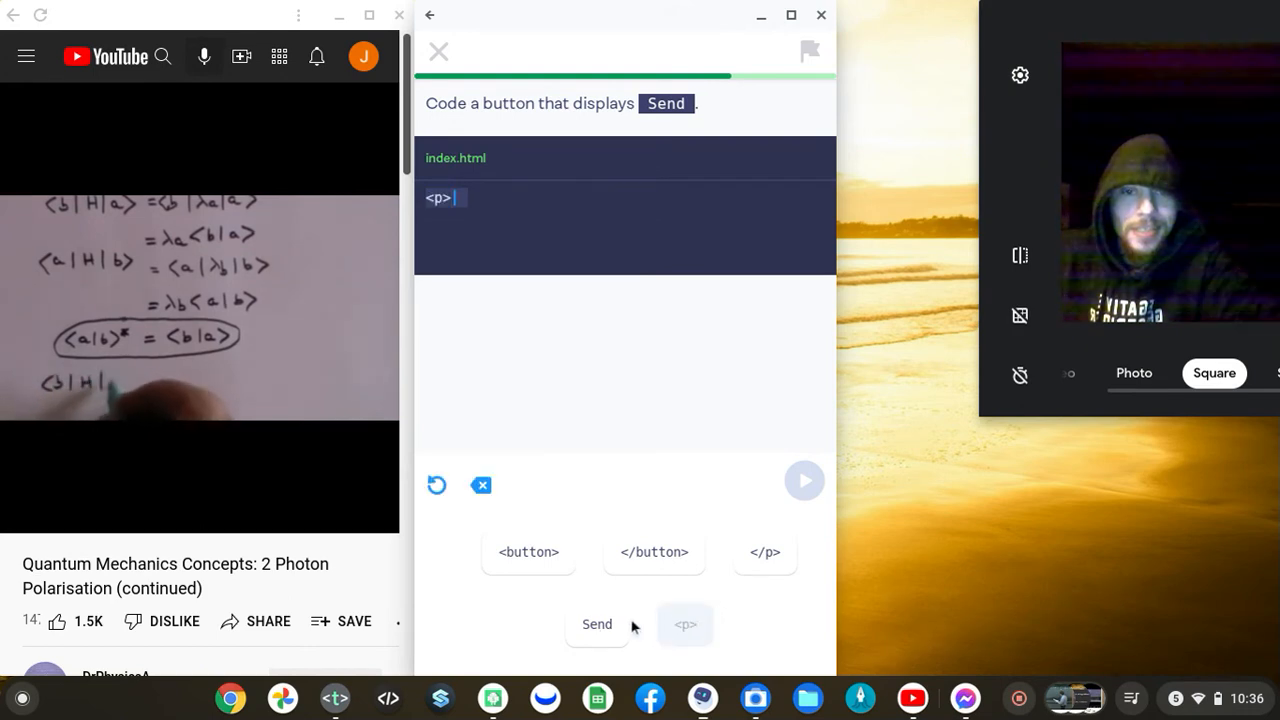
pyautogui.click(597, 624)
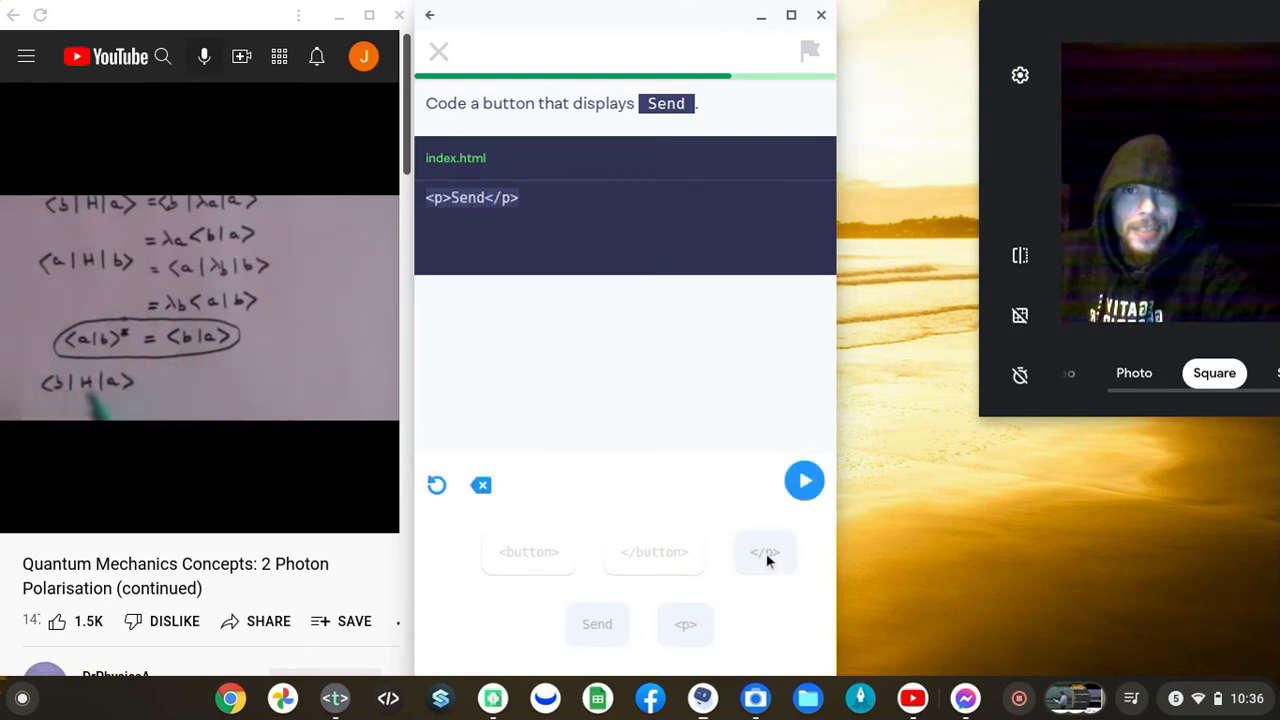
pyautogui.click(804, 481)
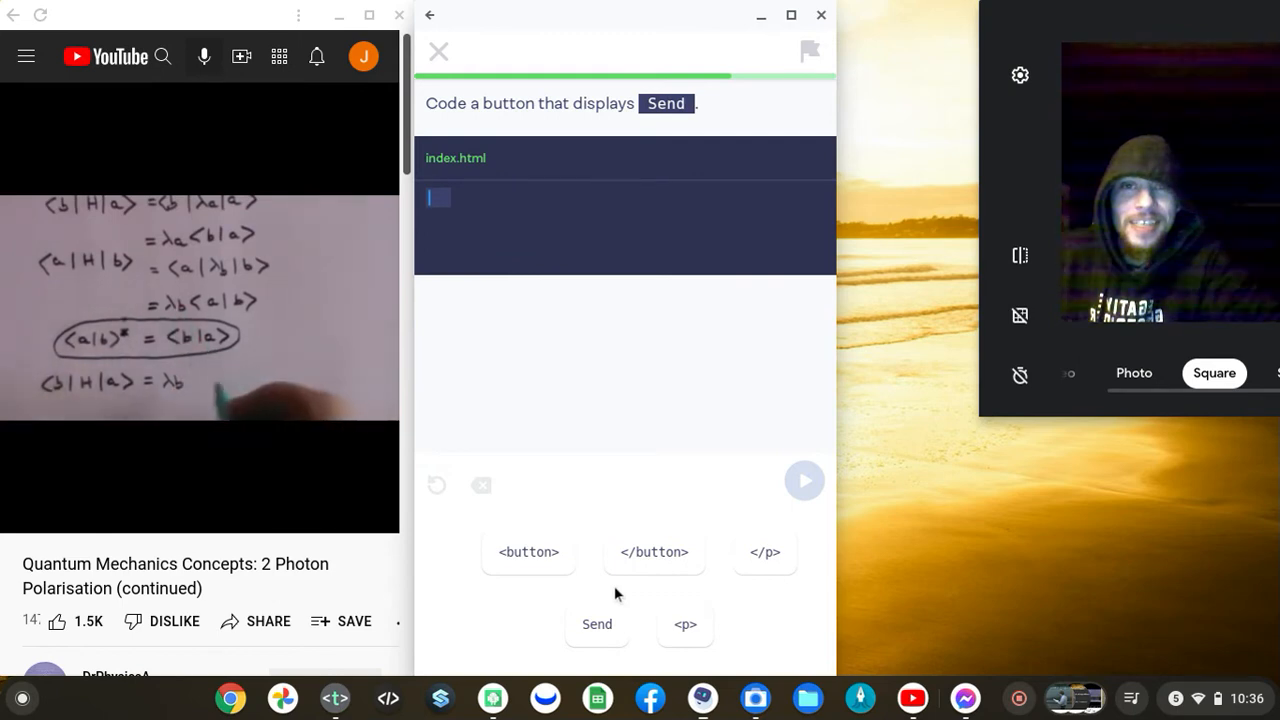
pyautogui.click(528, 552)
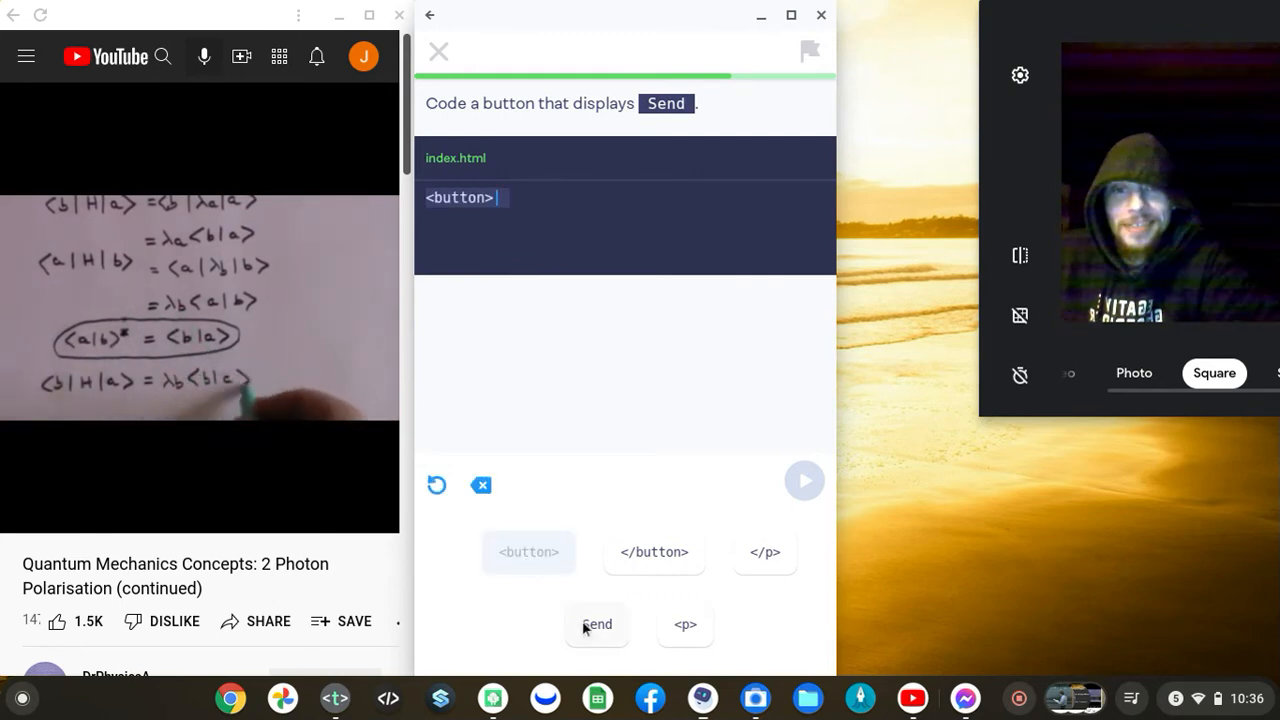
pyautogui.click(597, 624)
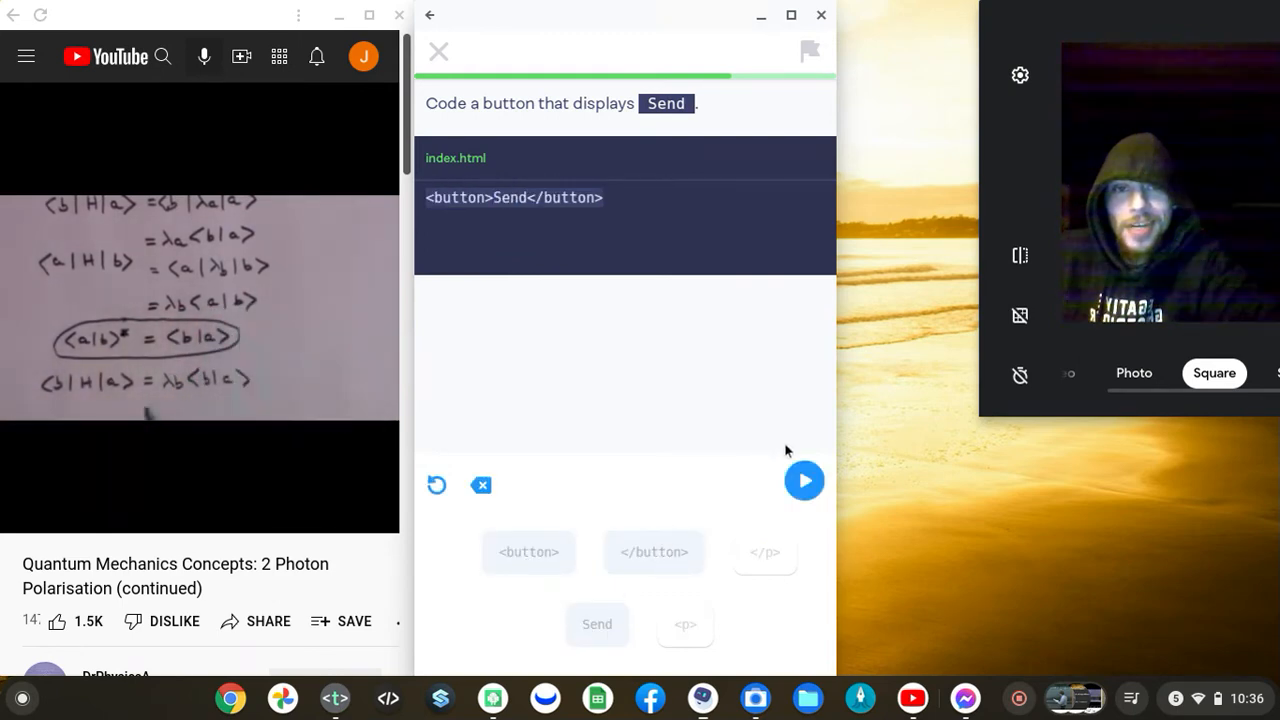
pyautogui.click(804, 481)
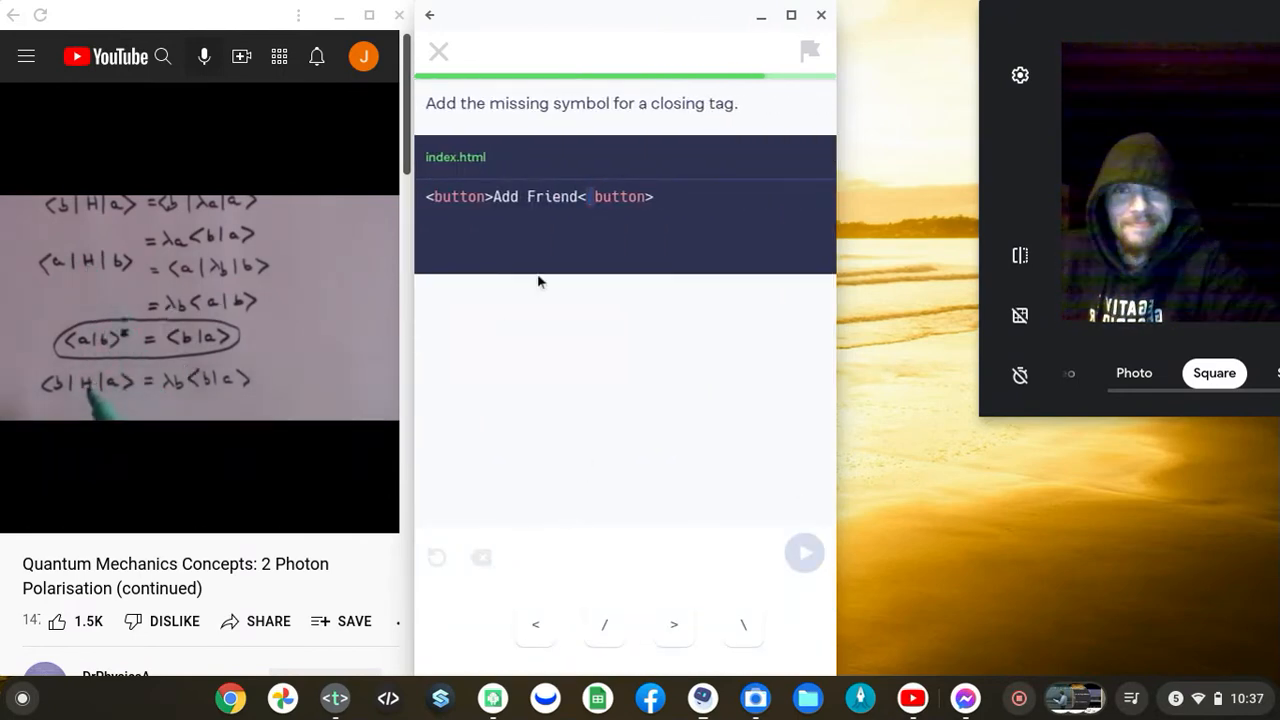
pyautogui.moveTo(560, 257)
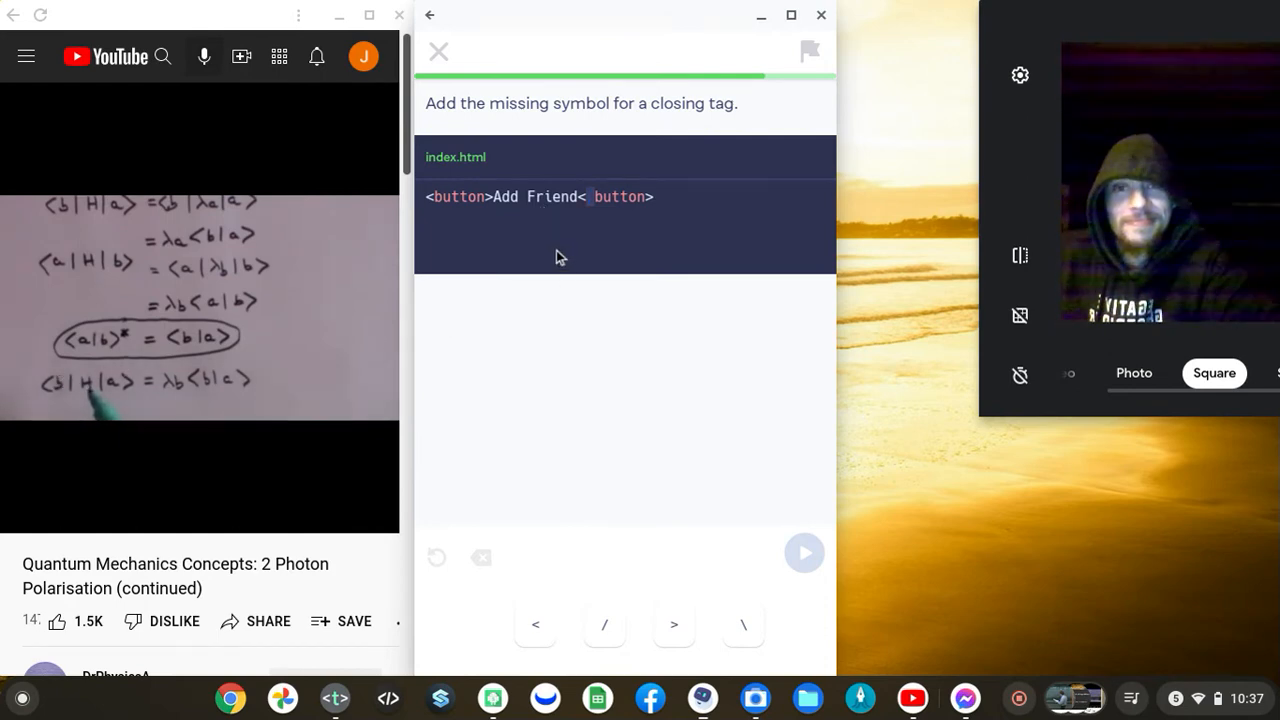
pyautogui.moveTo(502, 211)
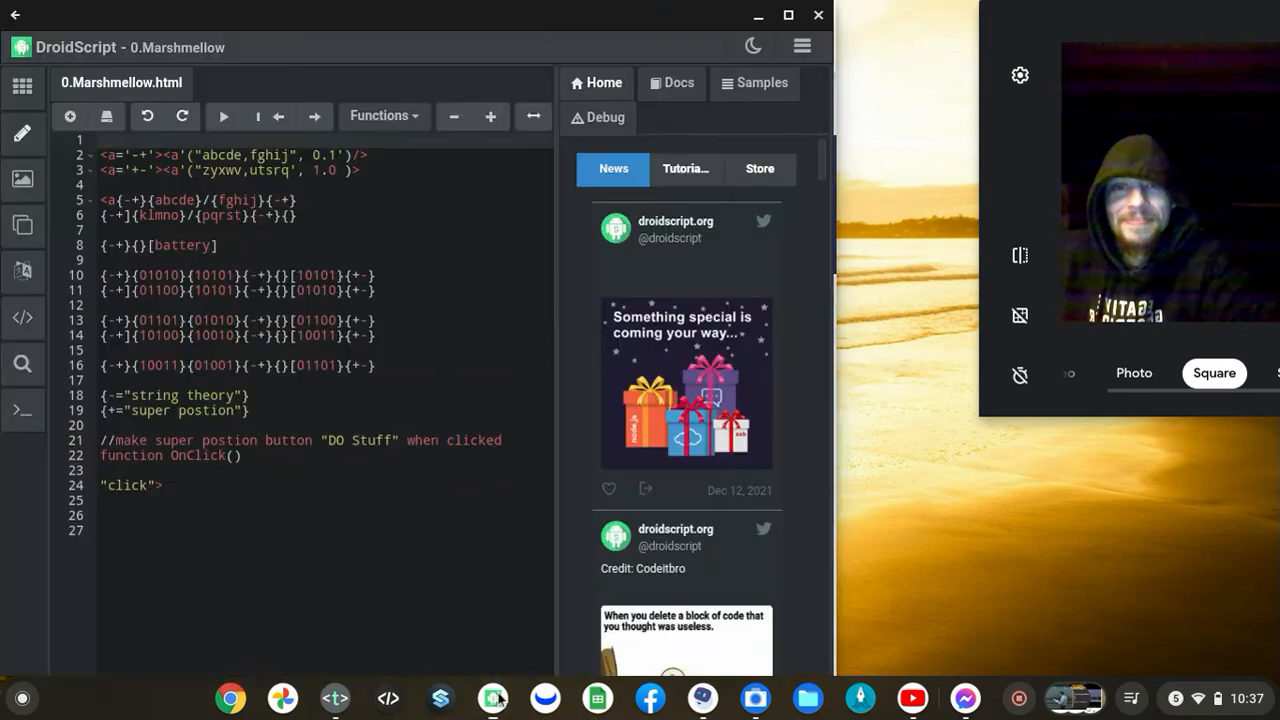
# Open the saved apps list and scroll through the 0salty1.0 project's HTML code
pyautogui.click(22, 86)
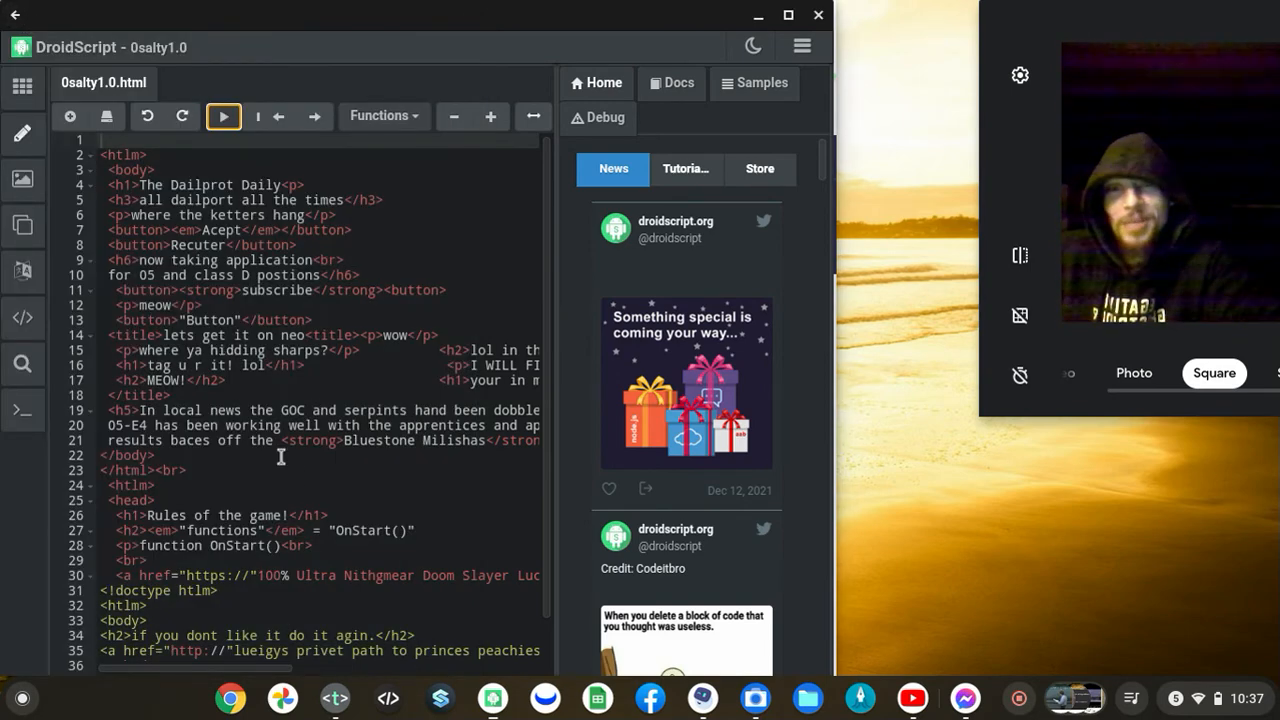
pyautogui.moveTo(347, 538)
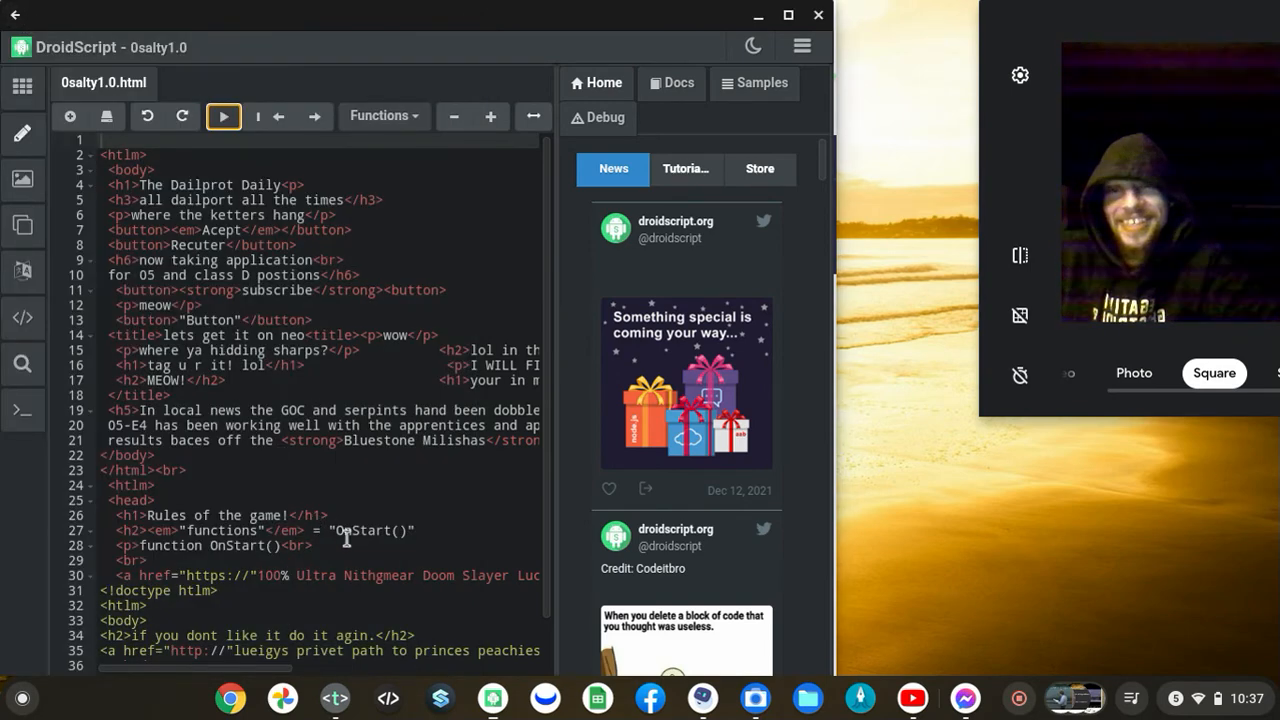
pyautogui.scroll(-3)
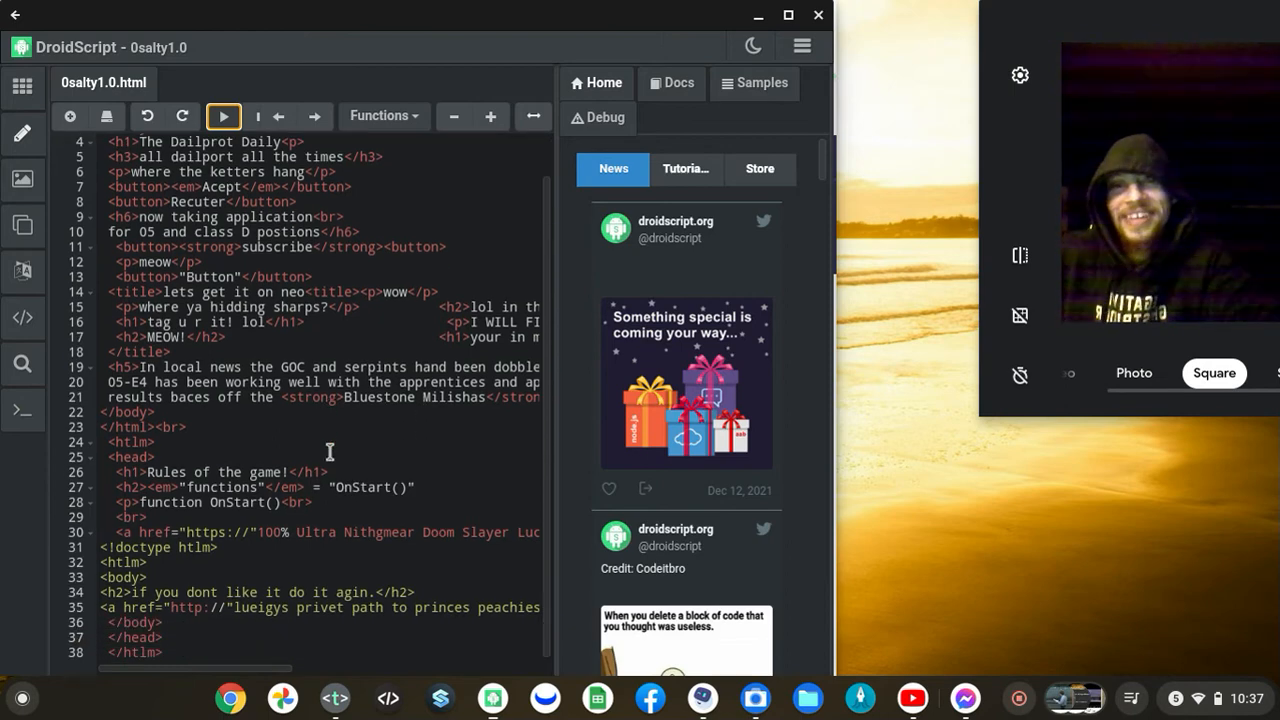
pyautogui.moveTo(340, 467)
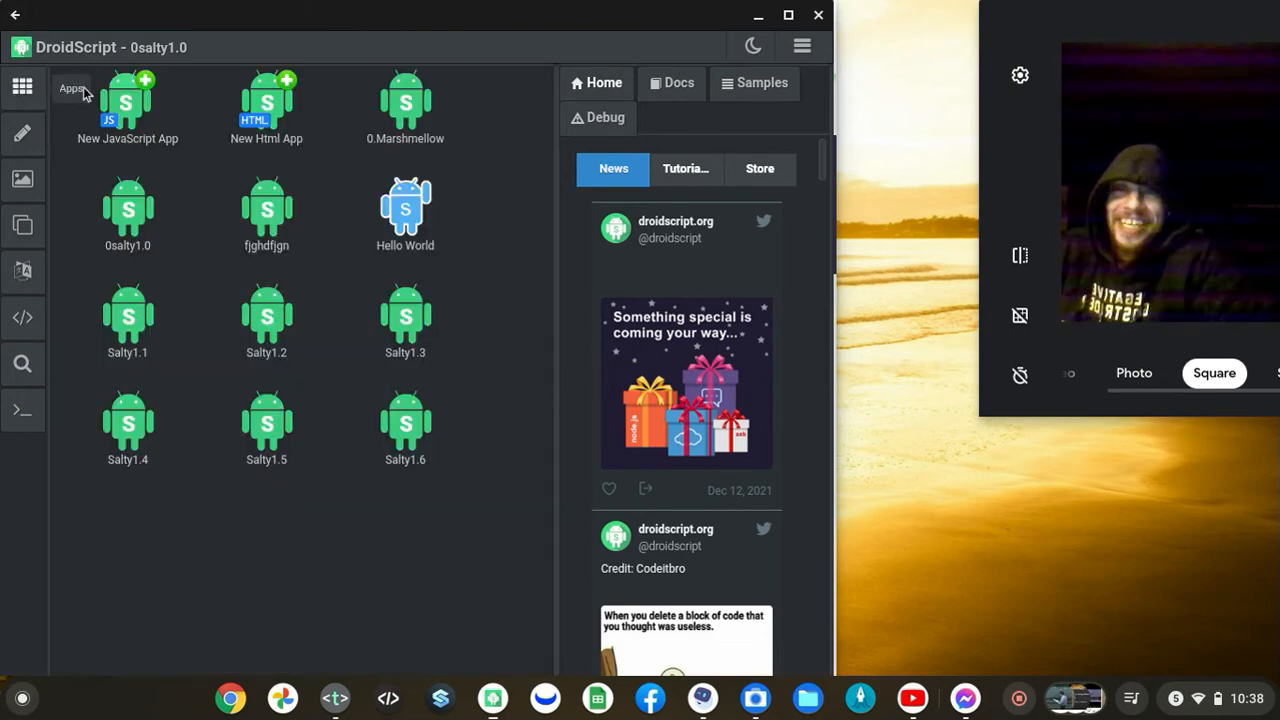
pyautogui.moveTo(378, 215)
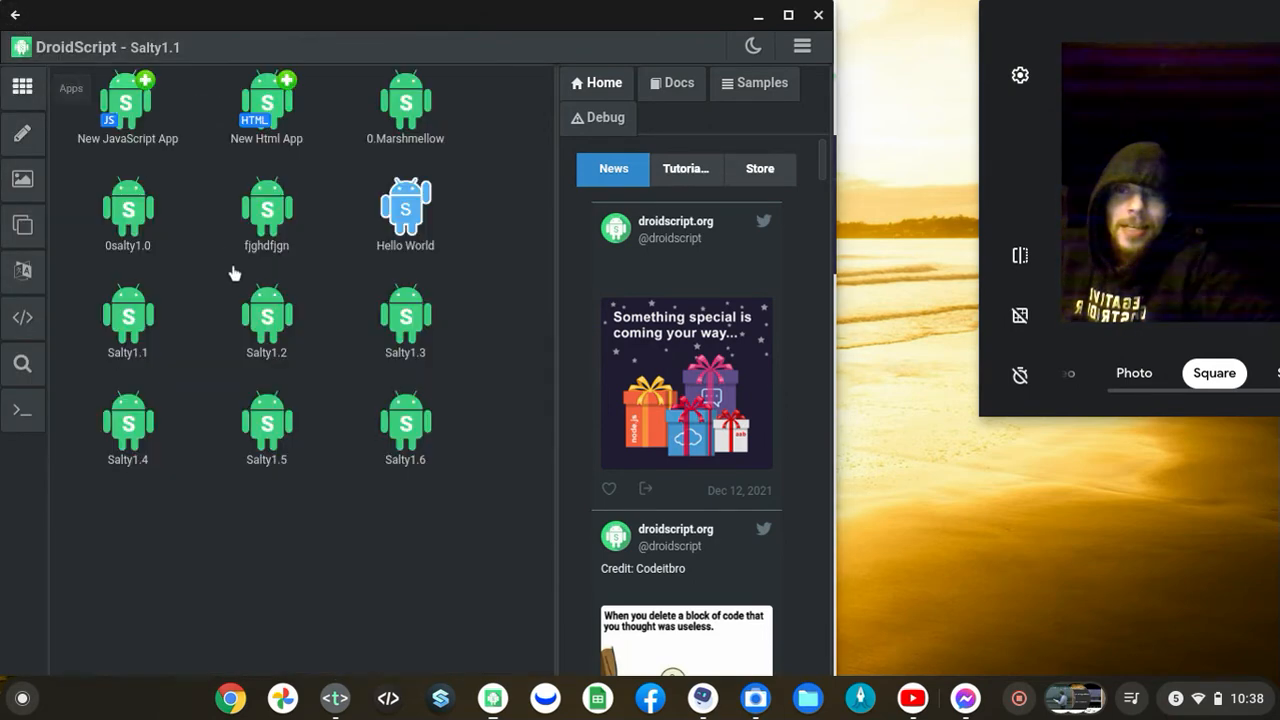
# Launch the sample app from the Apps grid so it shows the Android figure with Press Me
pyautogui.doubleClick(266, 320)
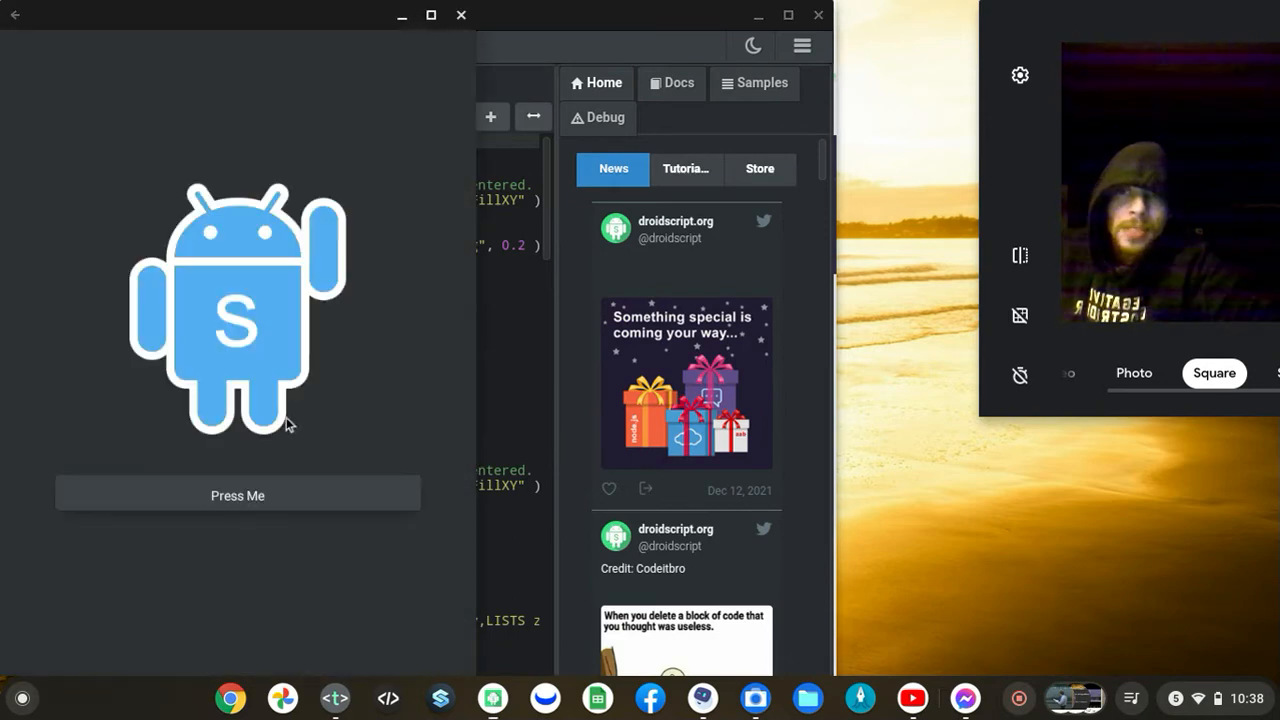
pyautogui.moveTo(210, 317)
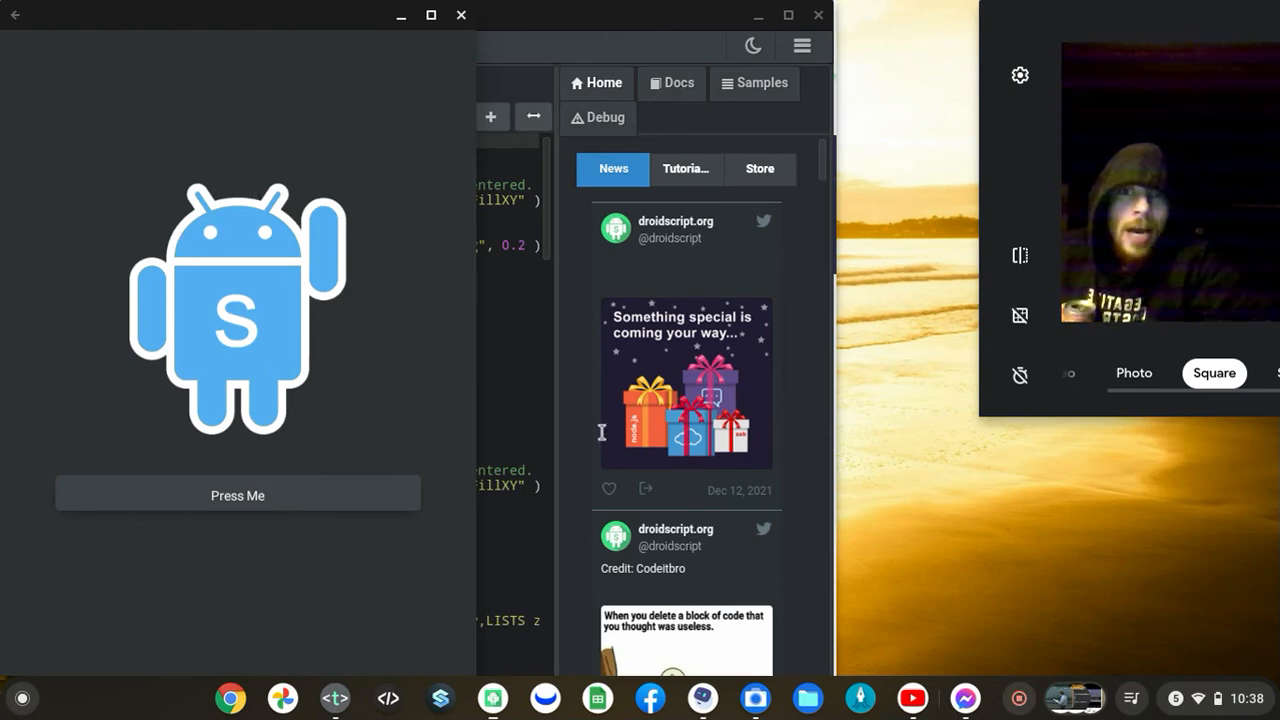
pyautogui.moveTo(410, 270)
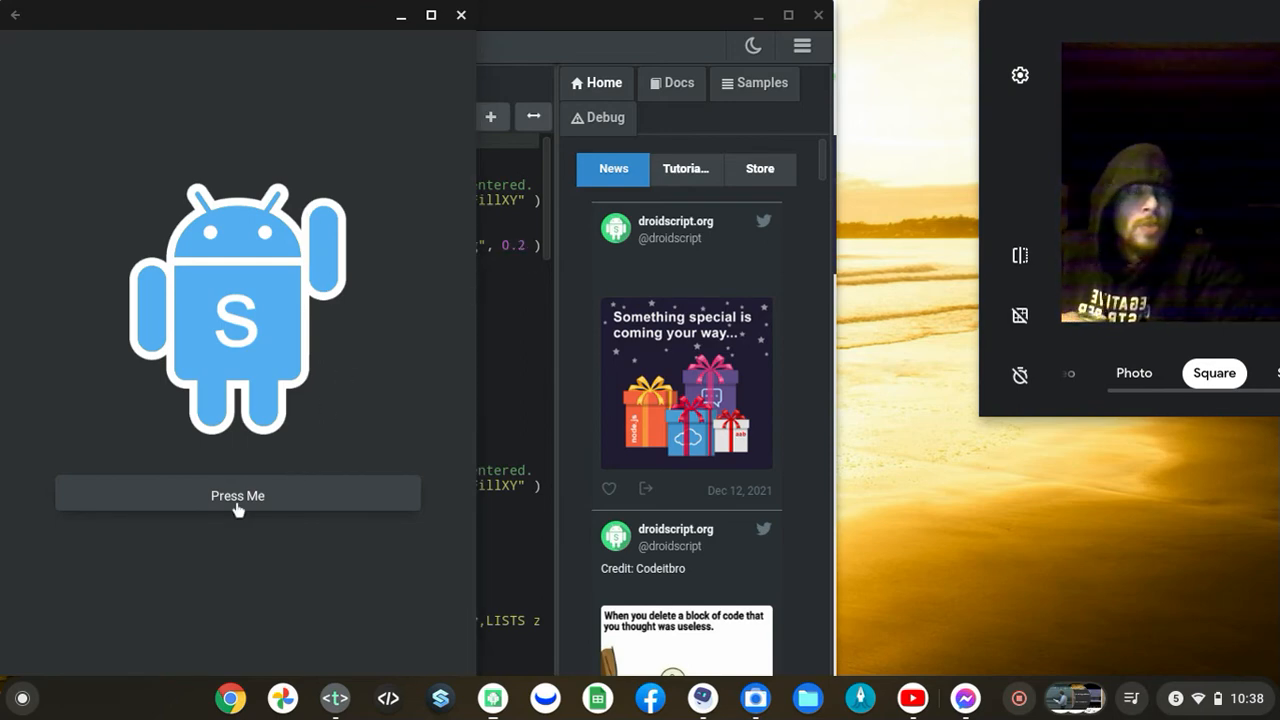
pyautogui.moveTo(31, 96)
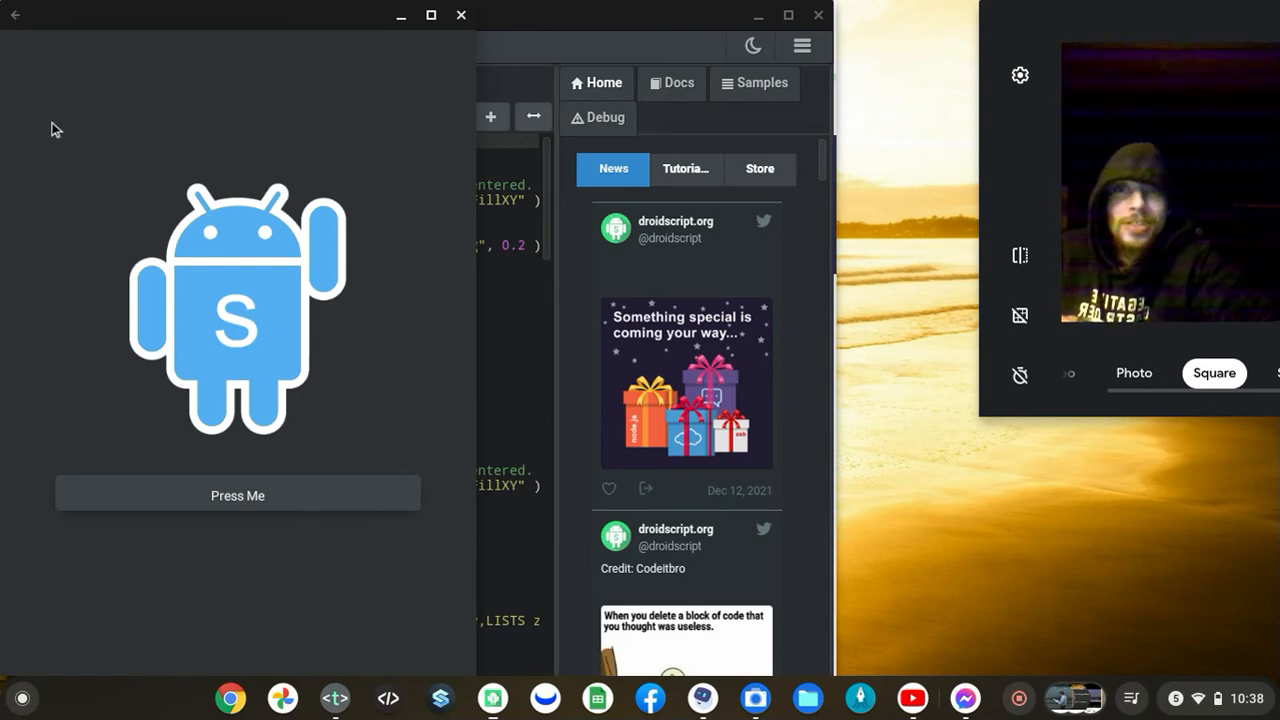
pyautogui.moveTo(36, 108)
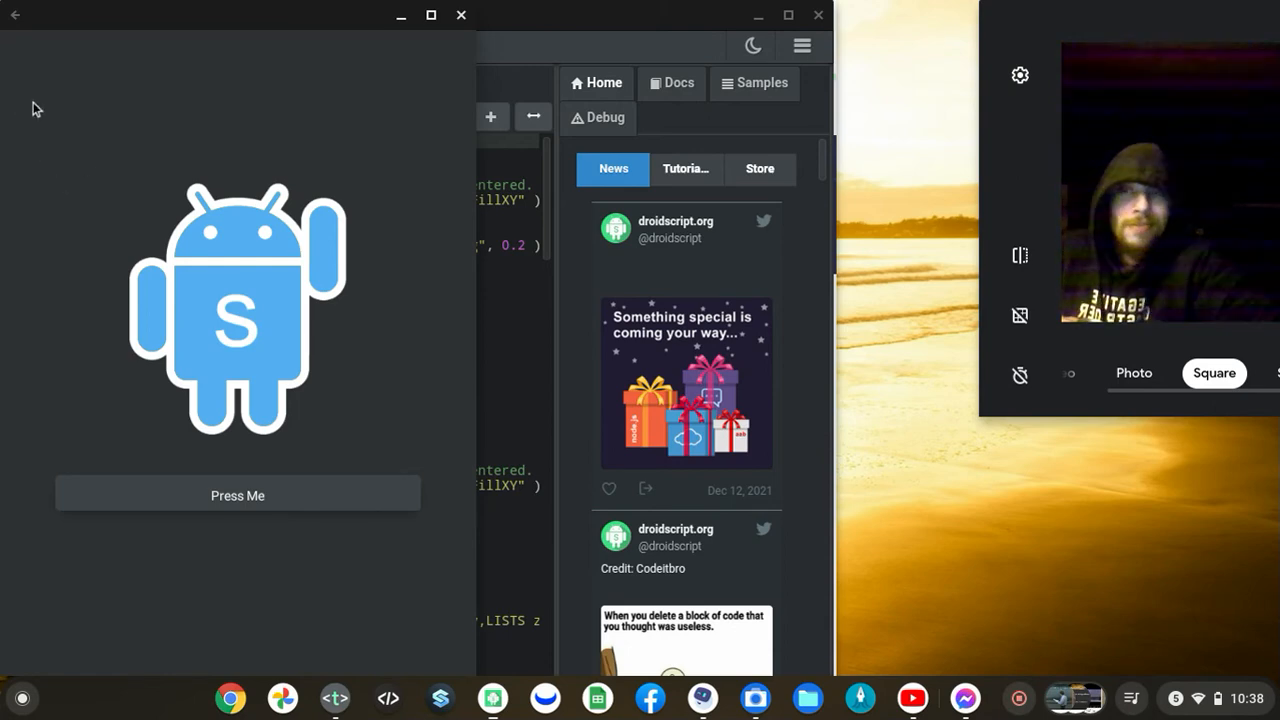
# Tap Press Me, view DIALOGS y, maximize the app, then view the LISTS z page
pyautogui.click(237, 494)
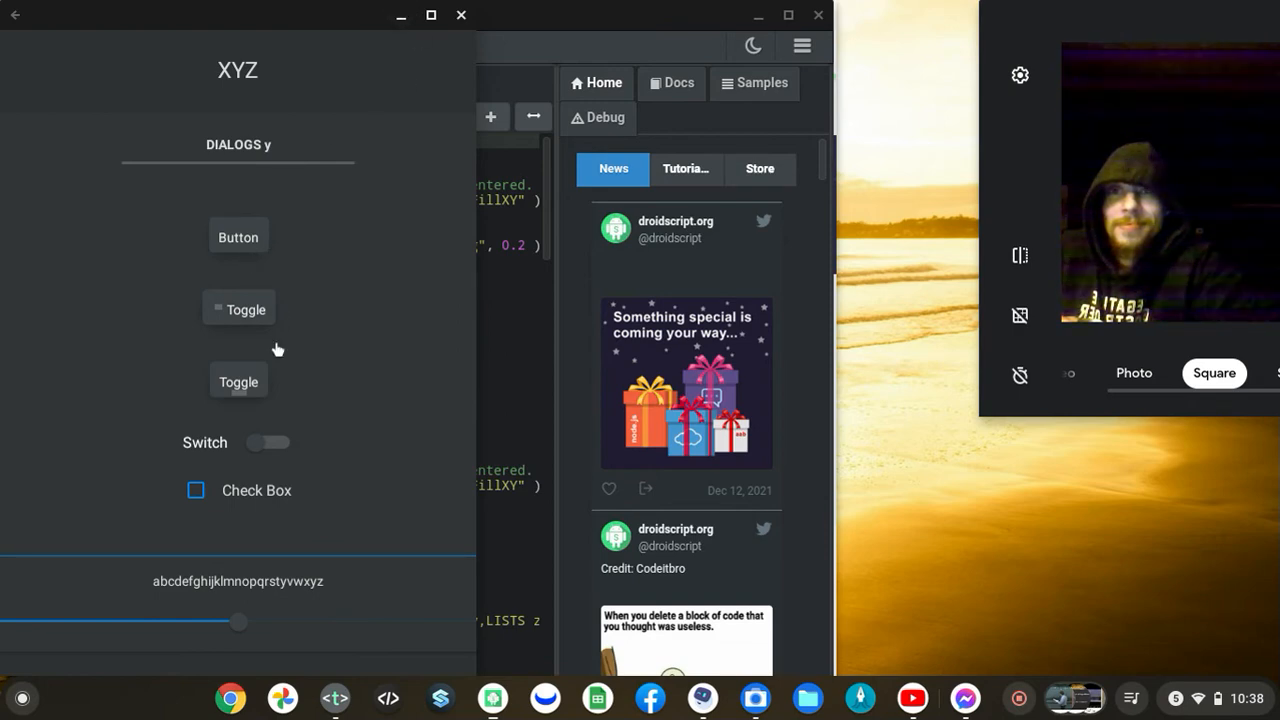
pyautogui.click(238, 144)
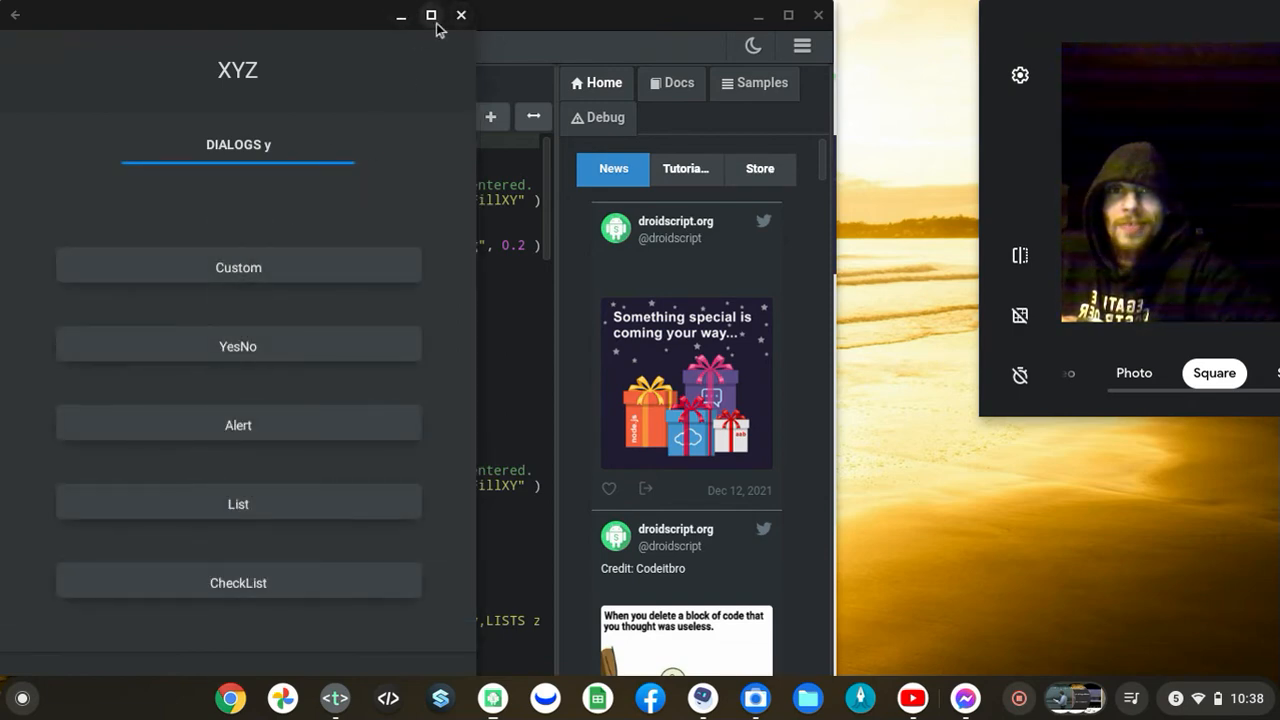
pyautogui.click(430, 15)
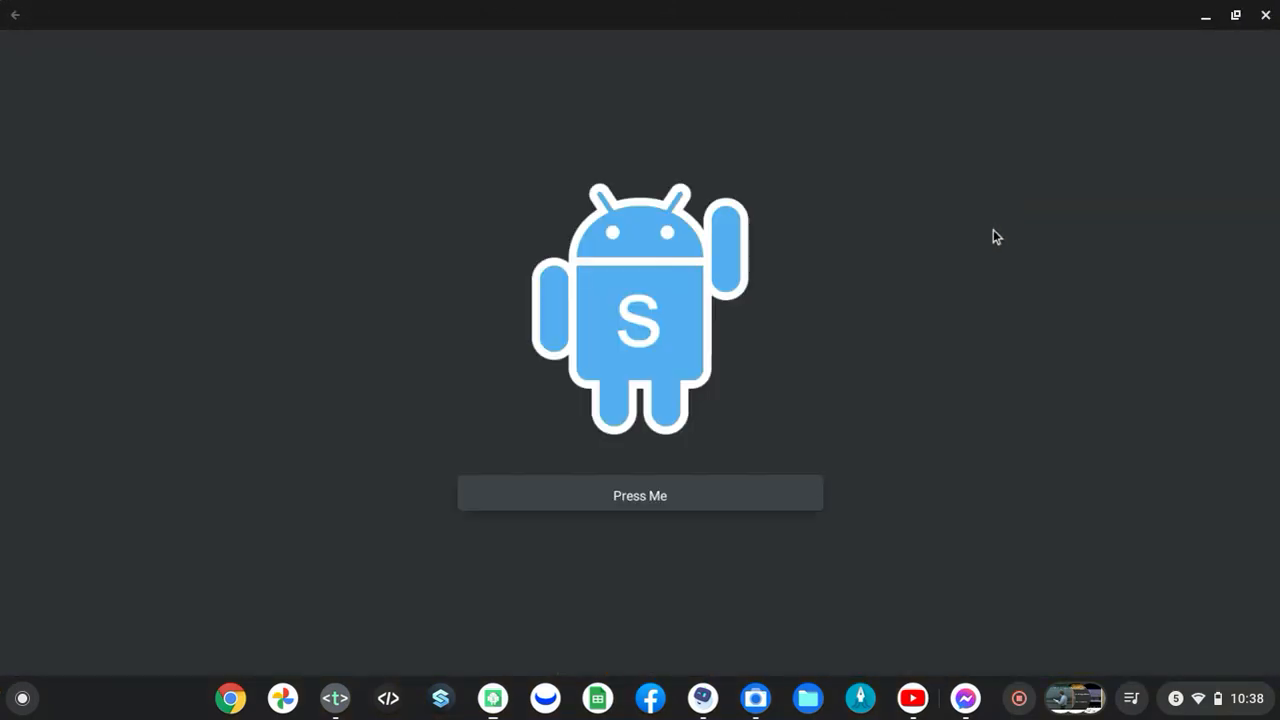
pyautogui.click(639, 494)
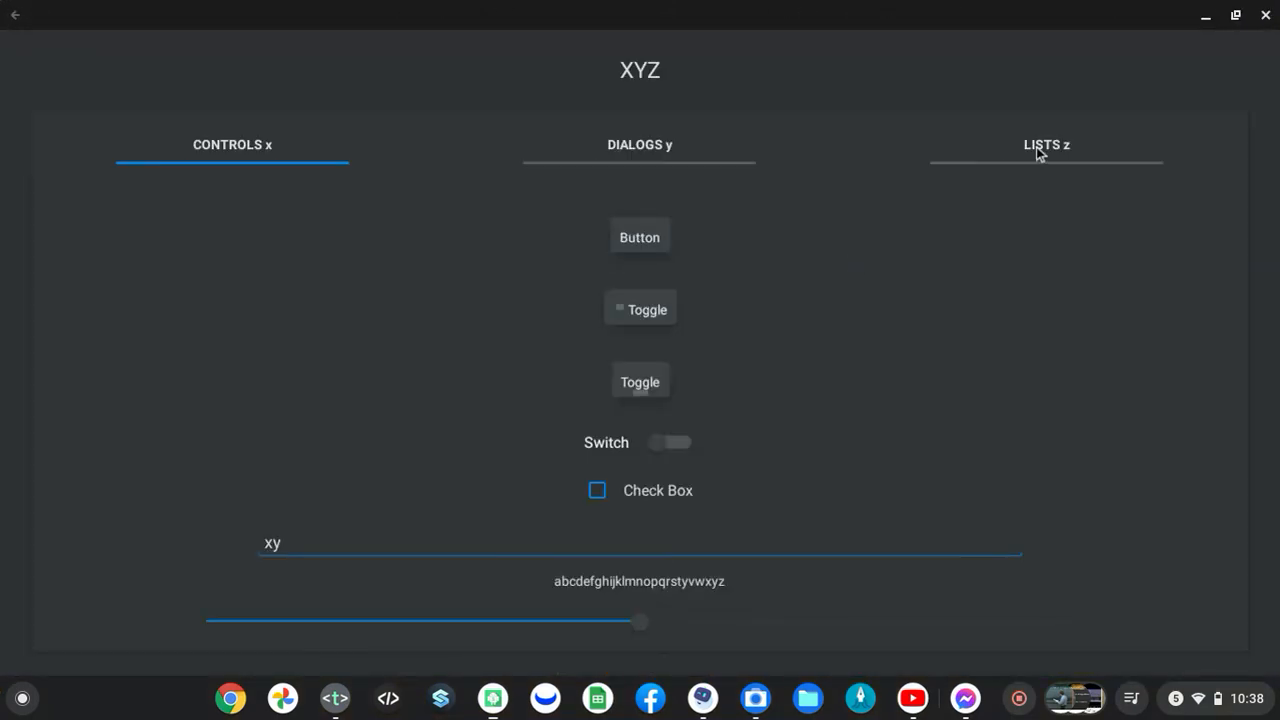
pyautogui.click(1046, 144)
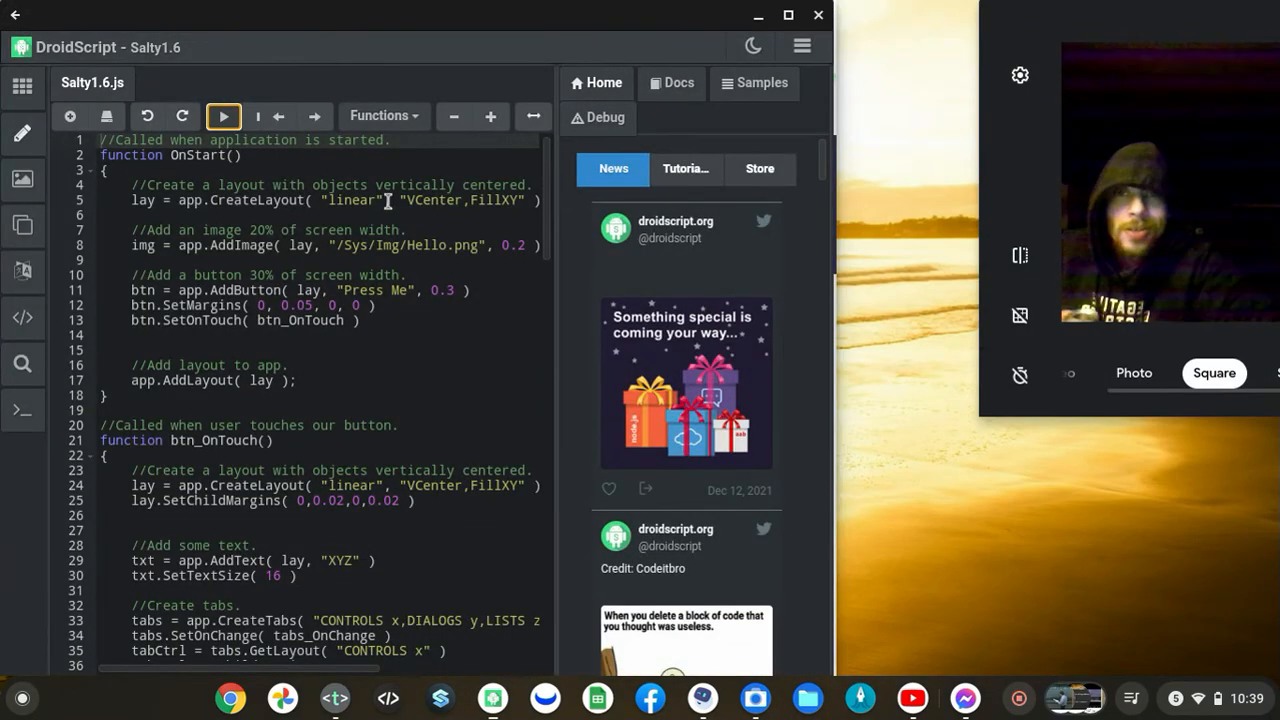
# Show the Samples panel with the Hello World popup and vibration script beside Salty1.6.js
pyautogui.click(761, 83)
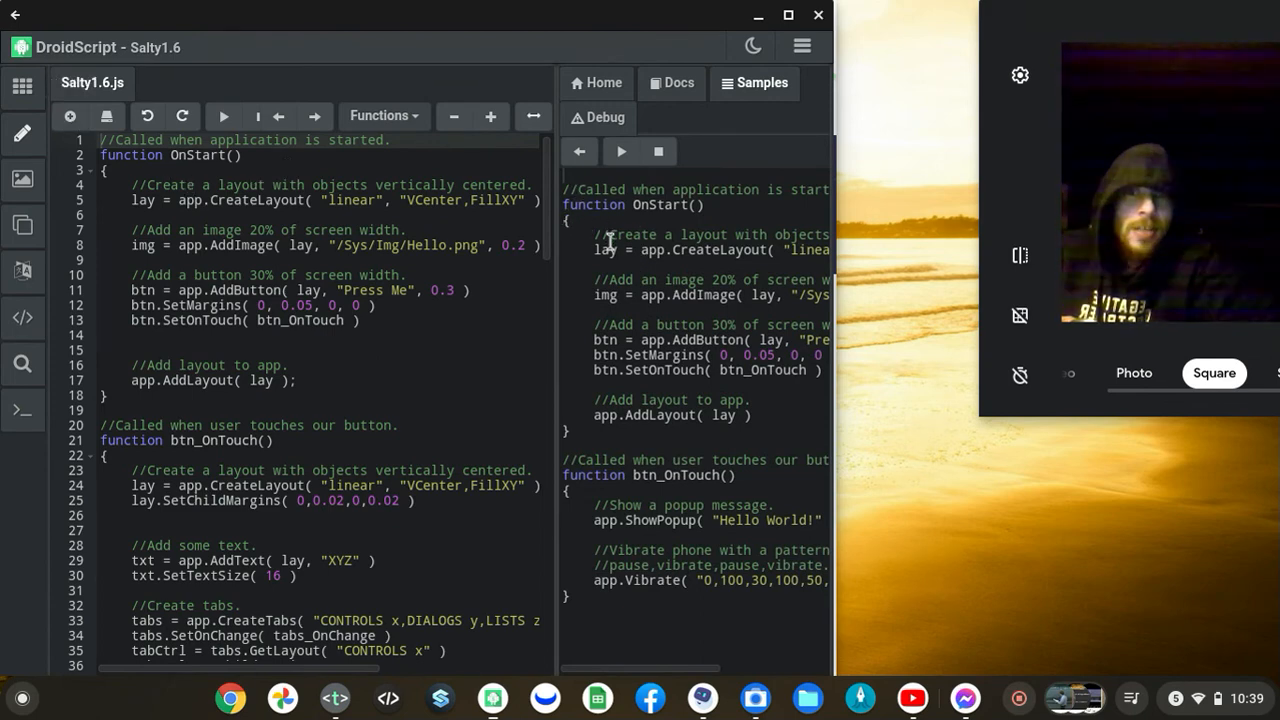
pyautogui.moveTo(400, 342)
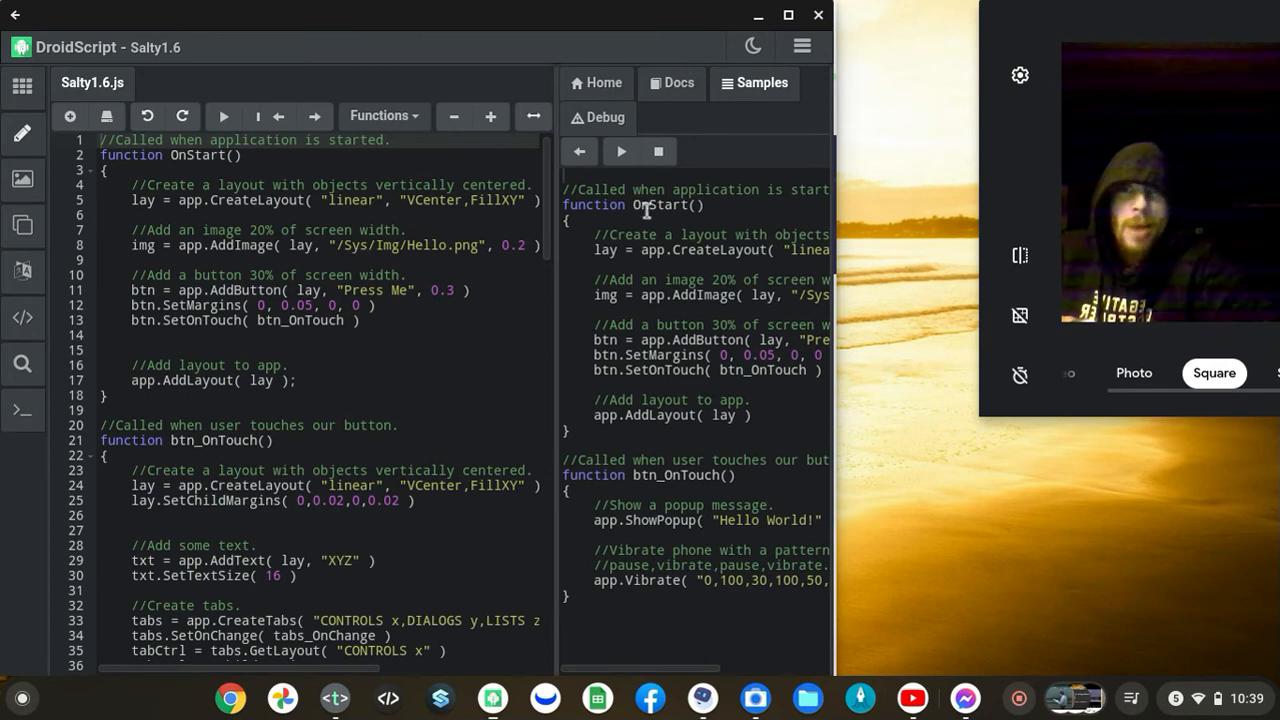
pyautogui.moveTo(880, 513)
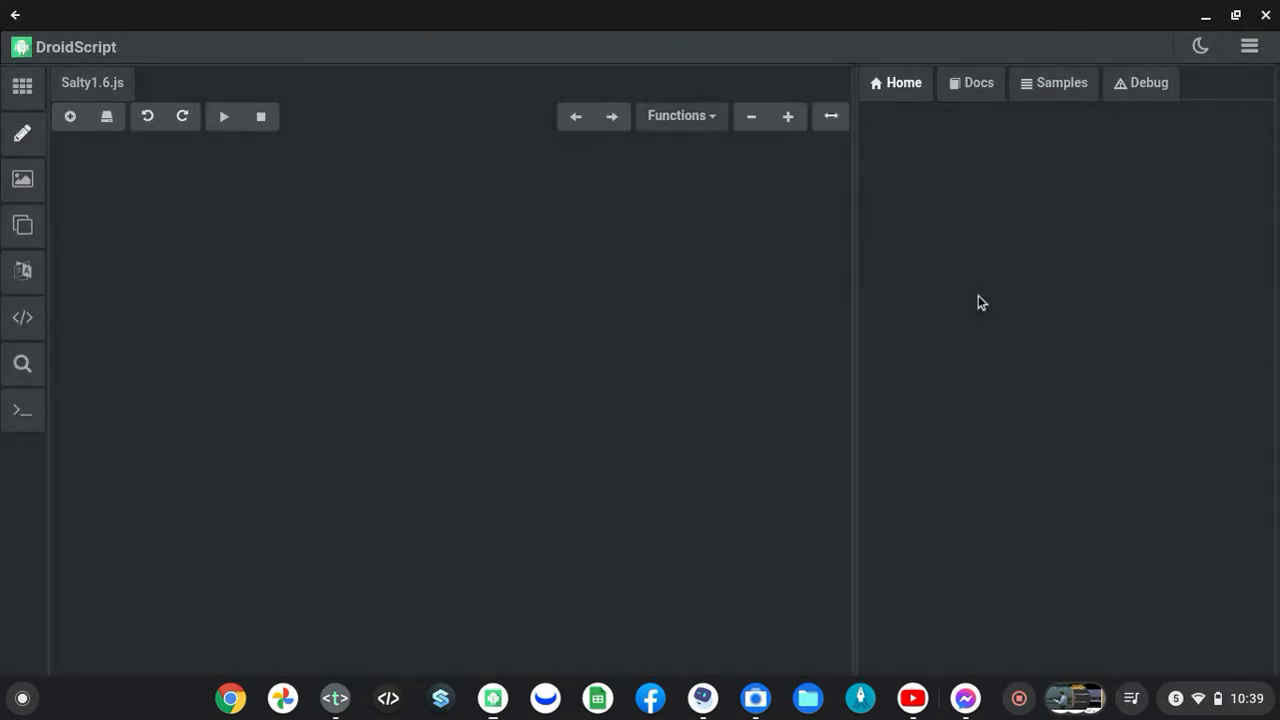
# Return to the saved-projects list and scroll down toward Salty1.5
pyautogui.click(22, 85)
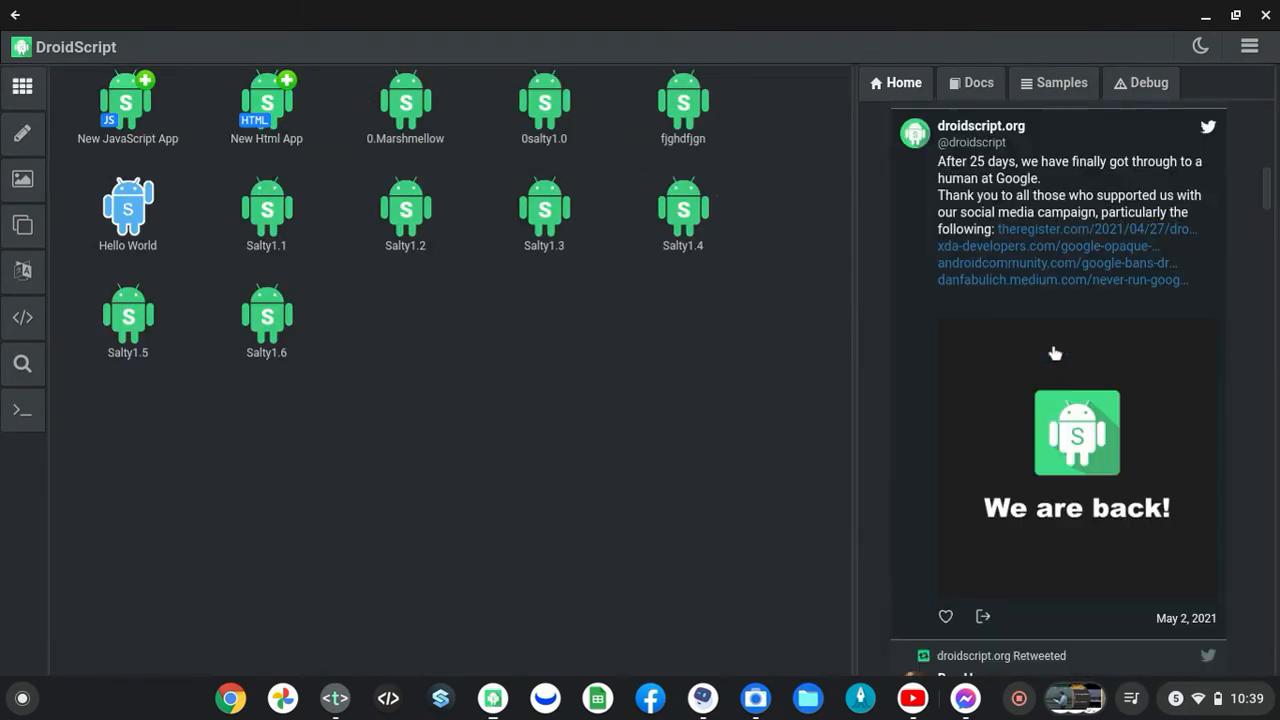
pyautogui.scroll(-3)
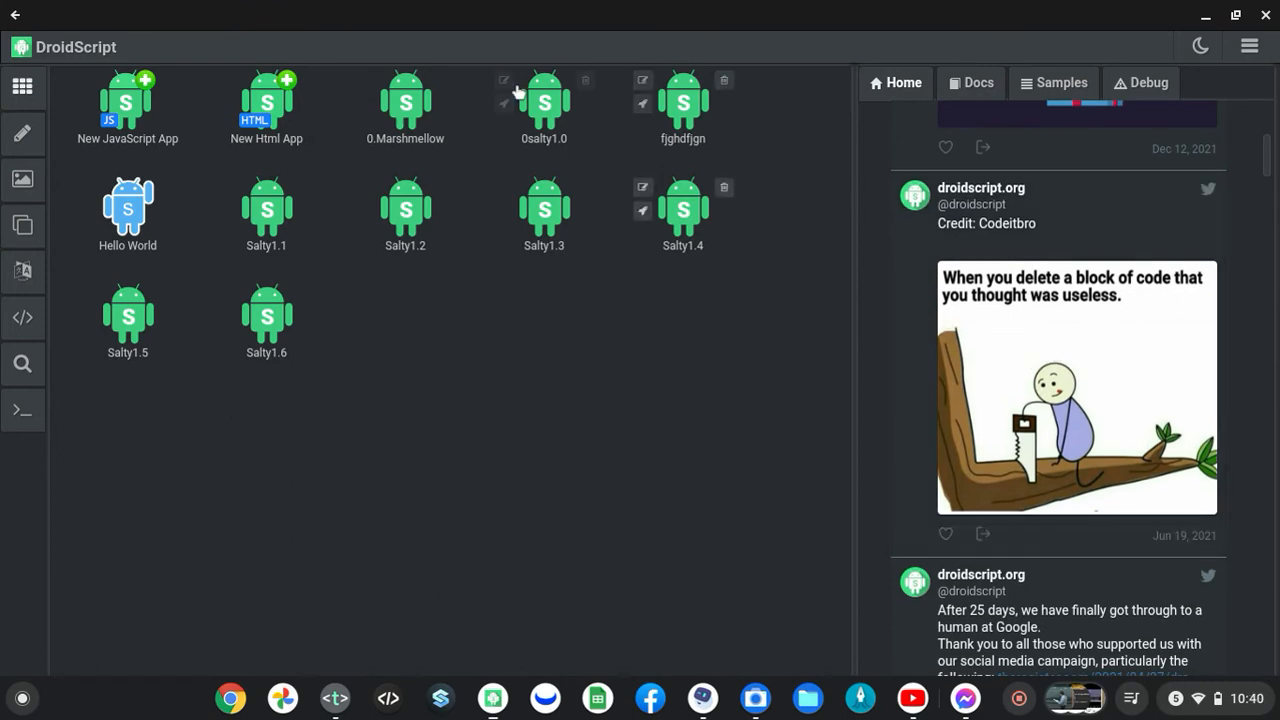
pyautogui.moveTo(128, 318)
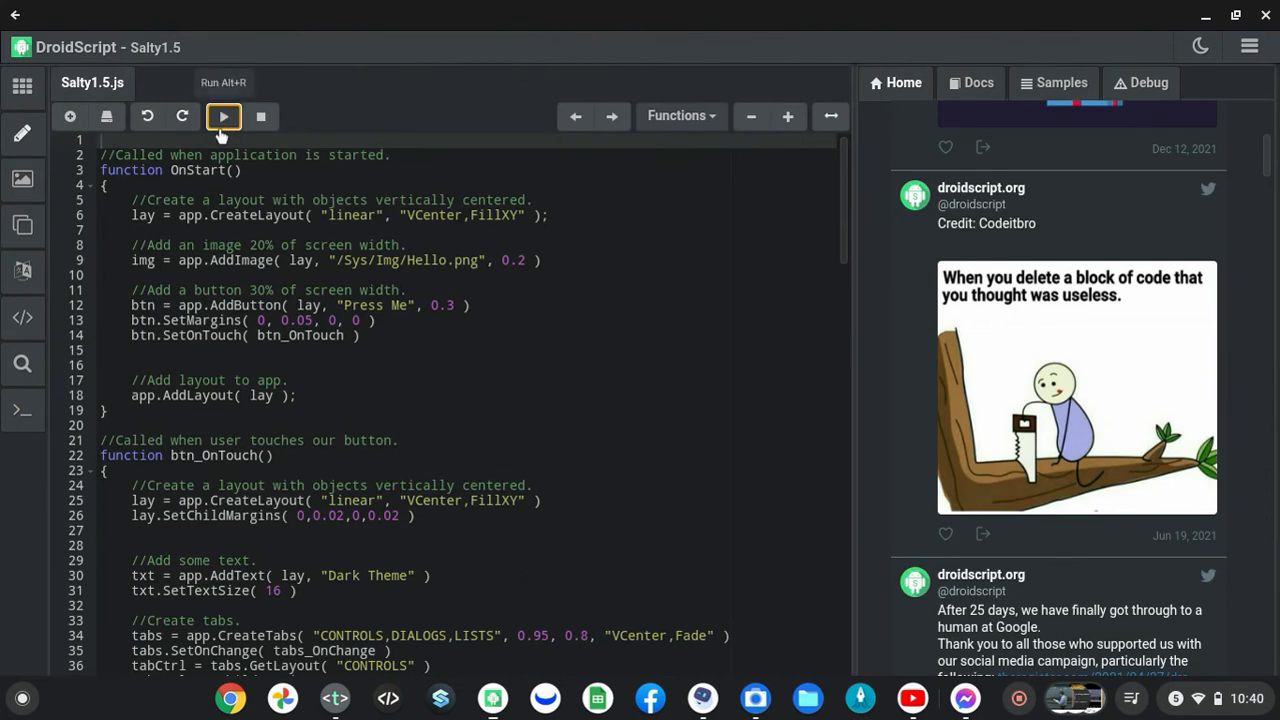
# Run Salty1.5, open its Dark Theme screen, view DIALOGS then CONTROLS, and scroll its code
pyautogui.click(223, 116)
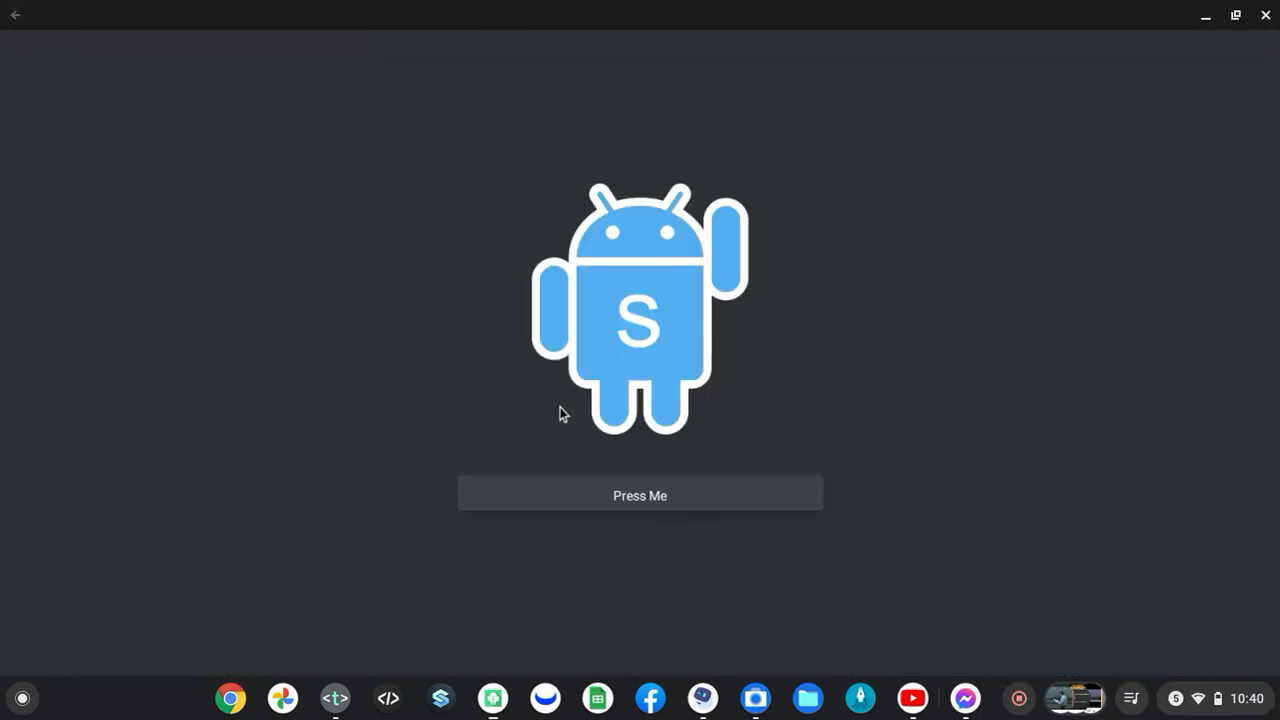
pyautogui.click(639, 495)
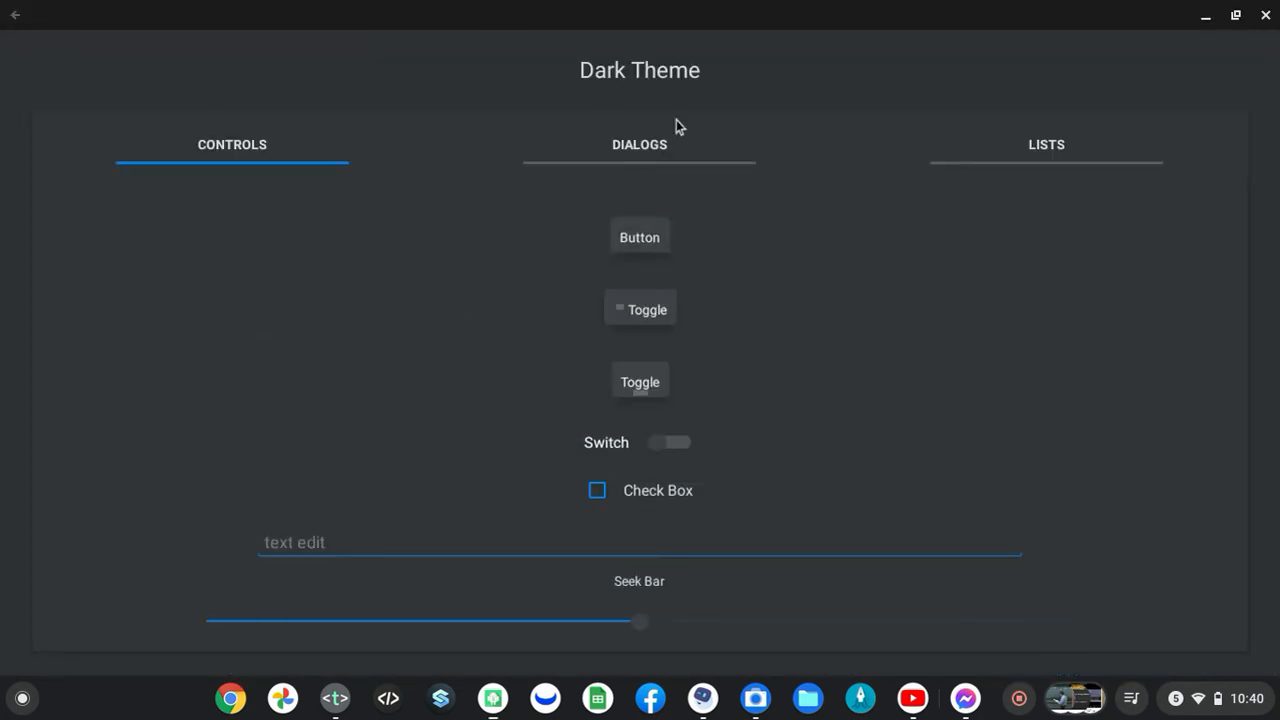
pyautogui.click(639, 144)
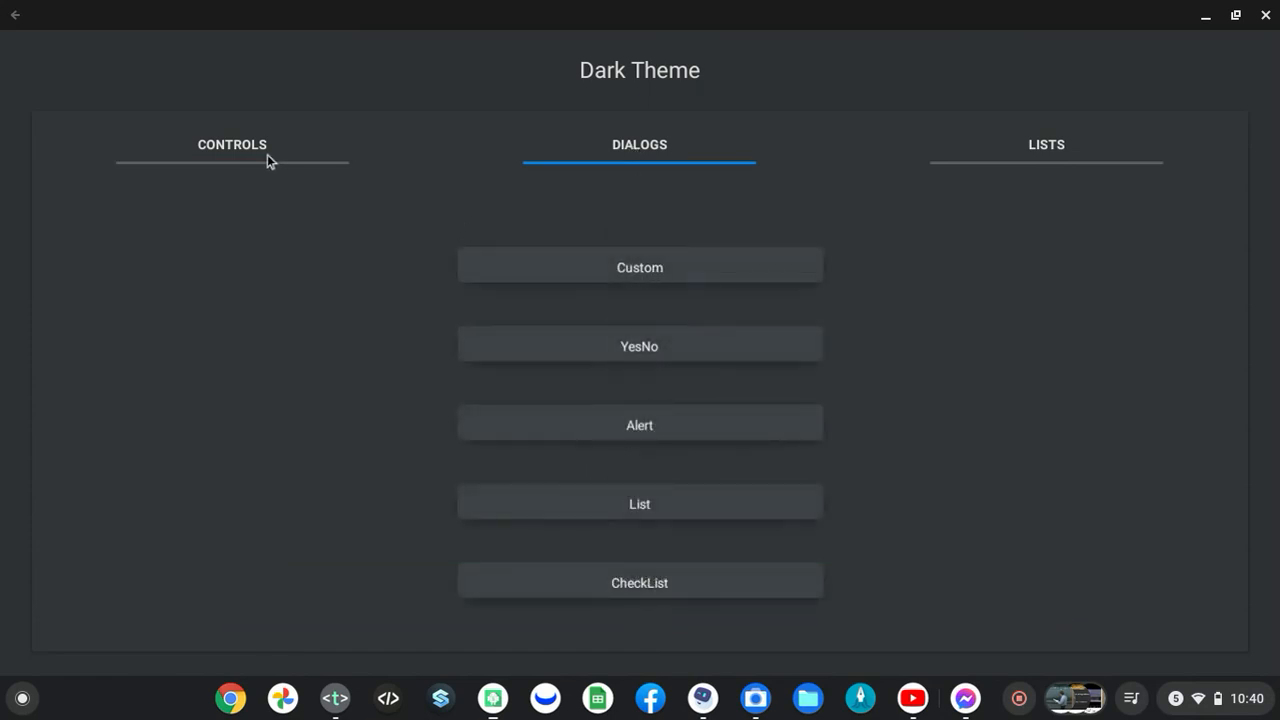
pyautogui.click(232, 144)
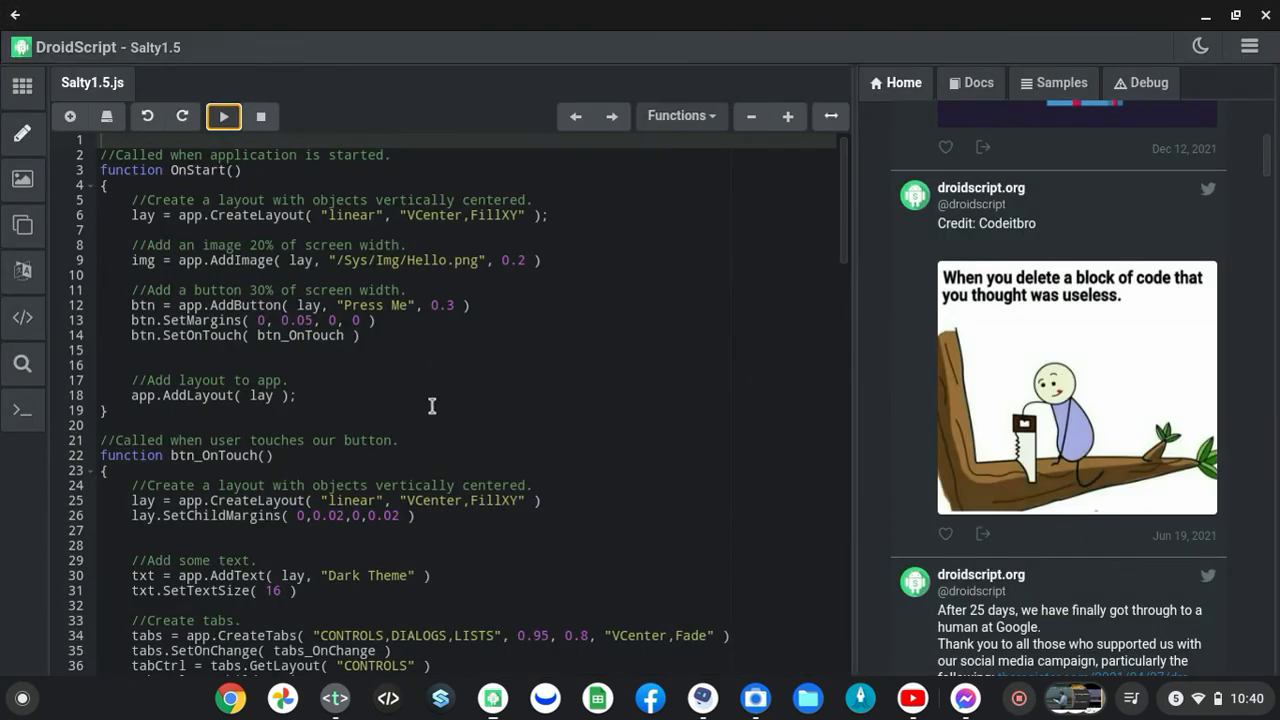
pyautogui.scroll(-3)
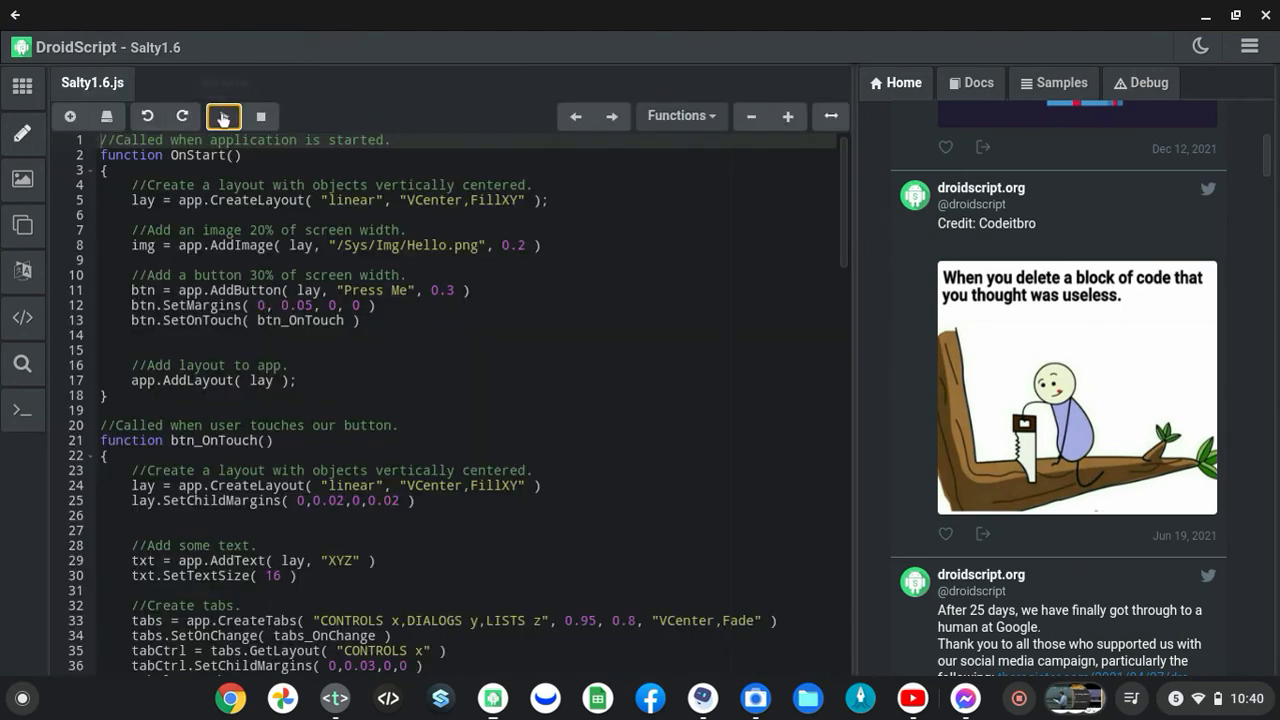
# Run Salty1.6, tap Press Me, and scroll through its code
pyautogui.click(223, 116)
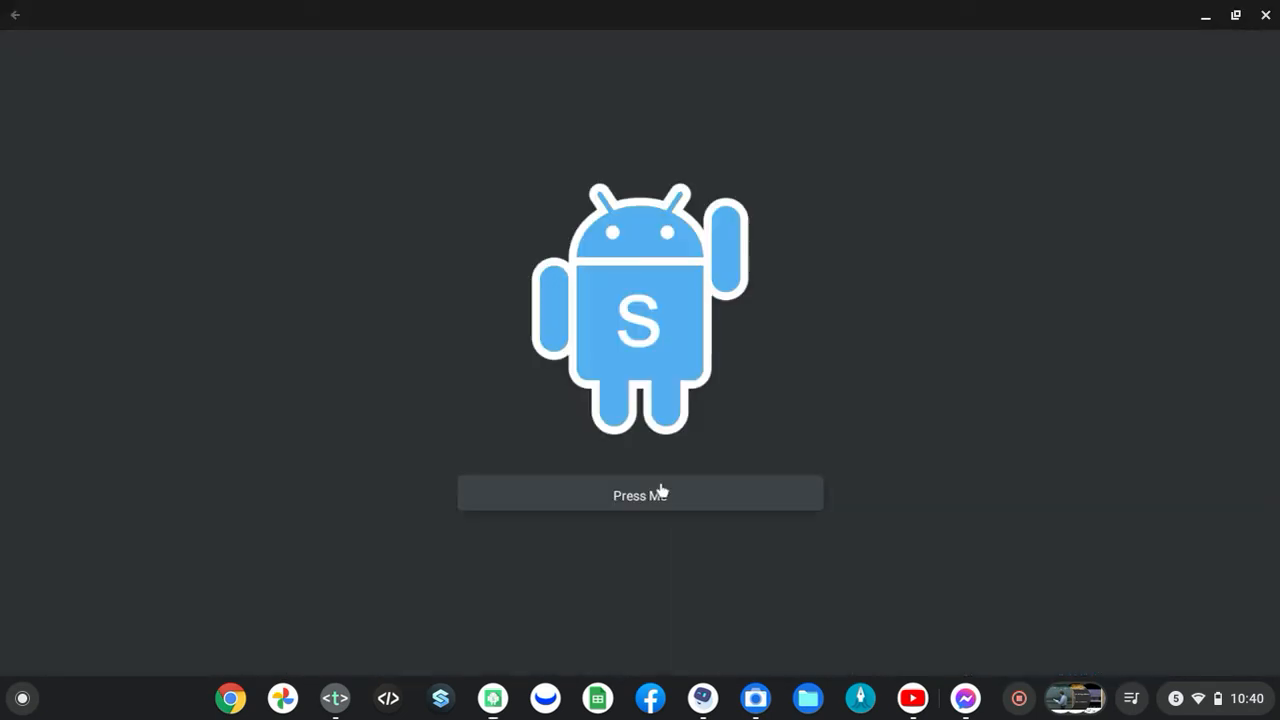
pyautogui.click(639, 493)
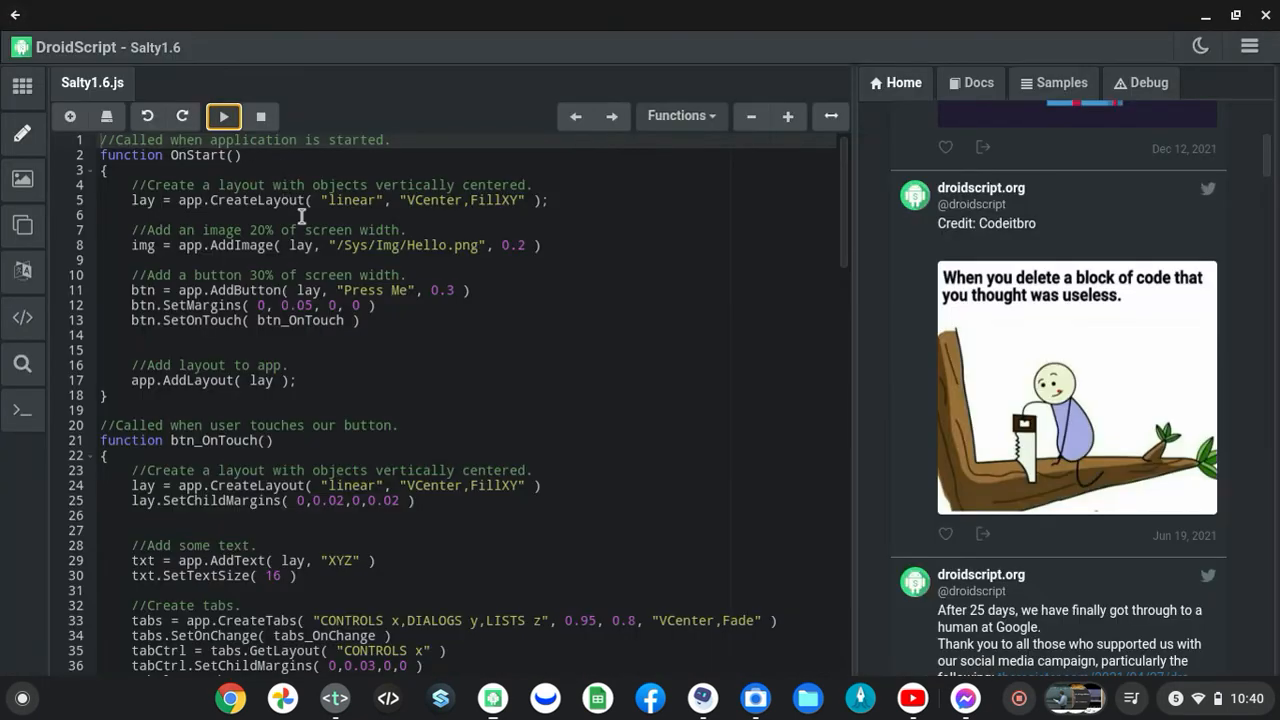
pyautogui.scroll(-3)
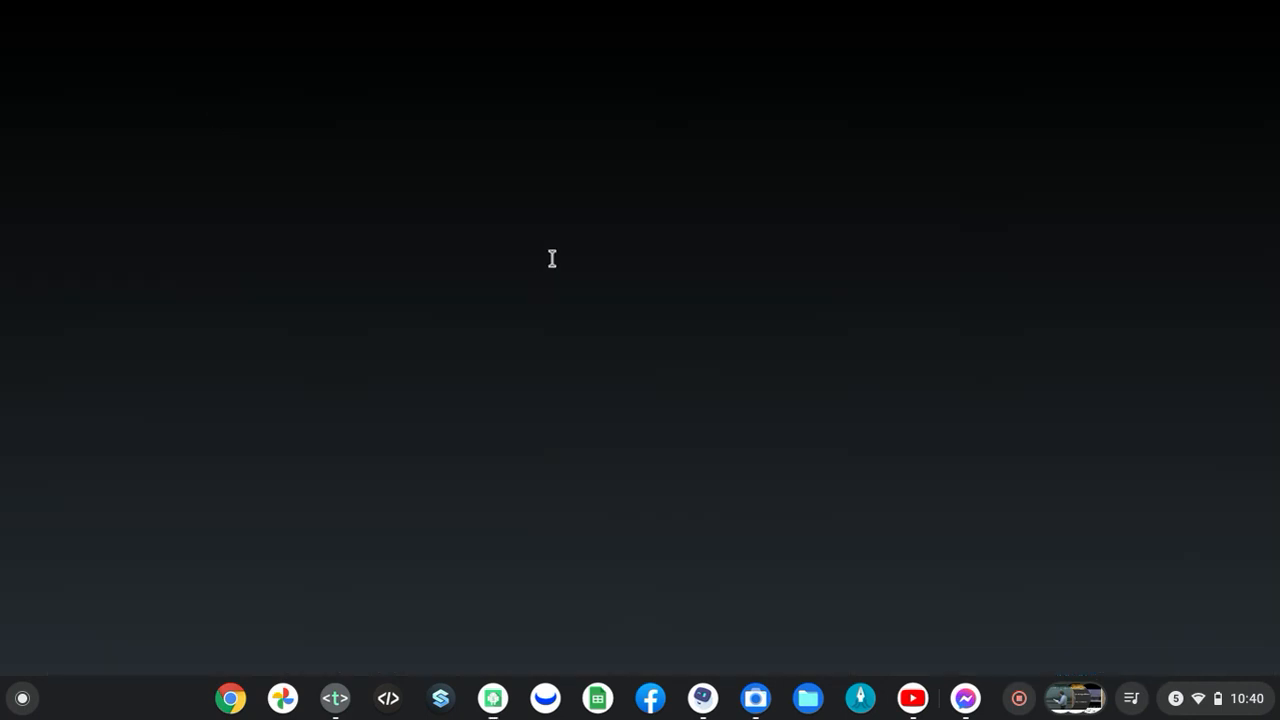
pyautogui.click(440, 697)
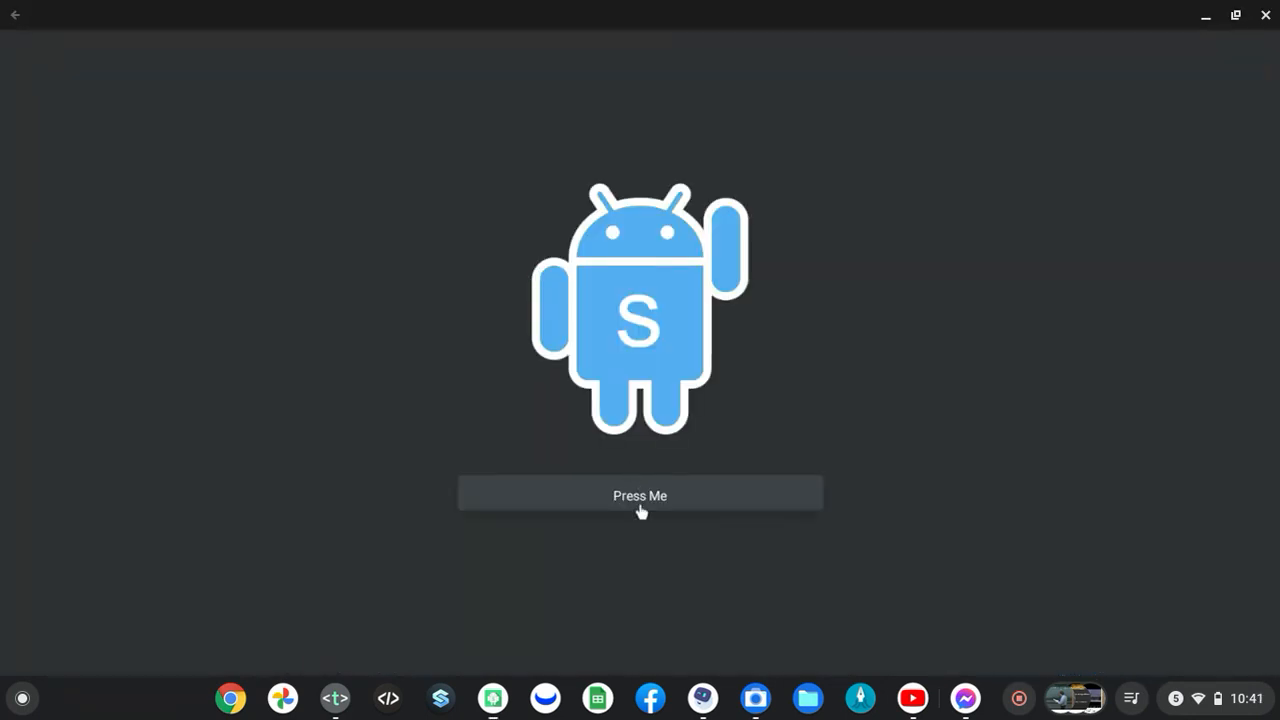
# Reopen the XYZ screen and show the LISTS z page with Fred, Bill, Jim, Anne and Jane
pyautogui.click(639, 495)
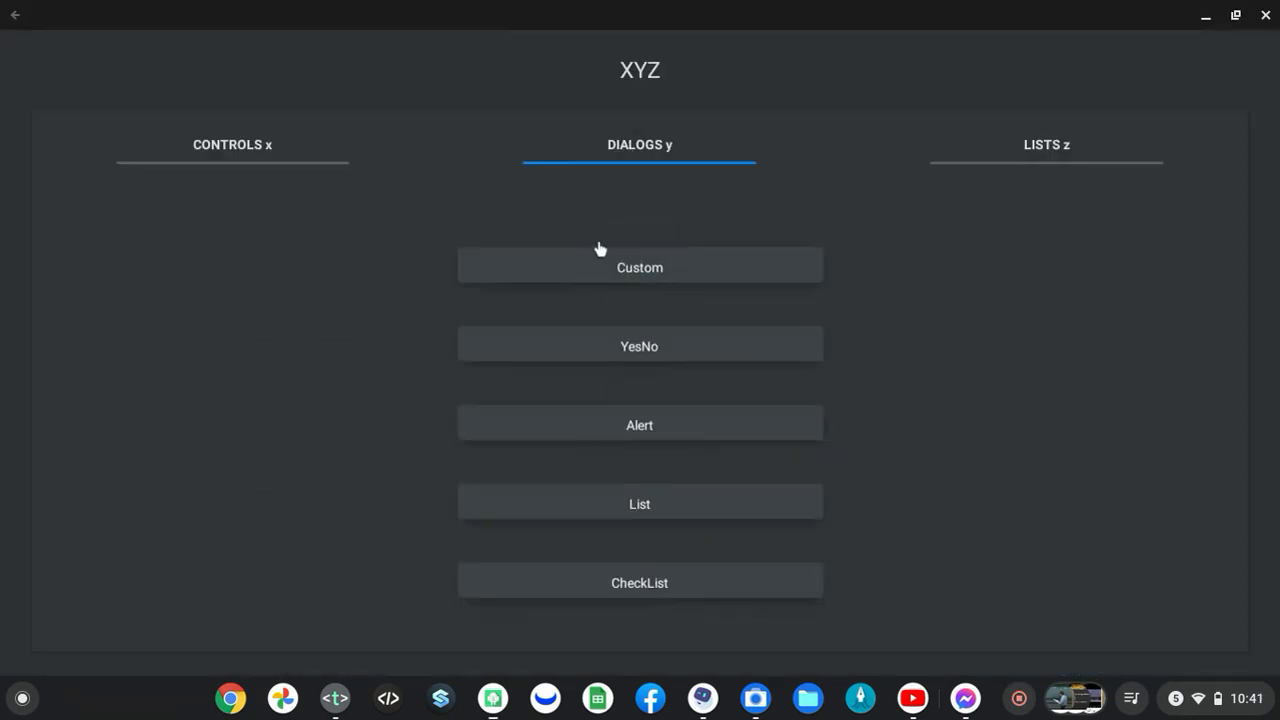
pyautogui.click(1046, 144)
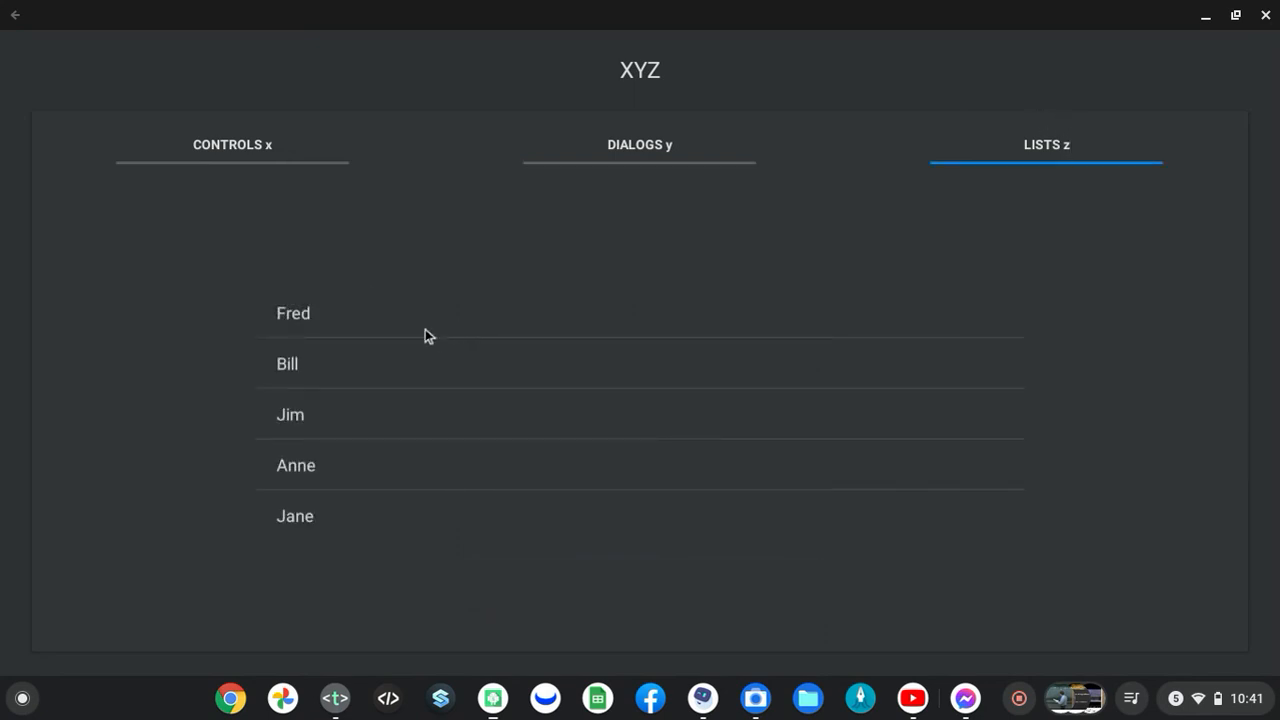
pyautogui.moveTo(310, 527)
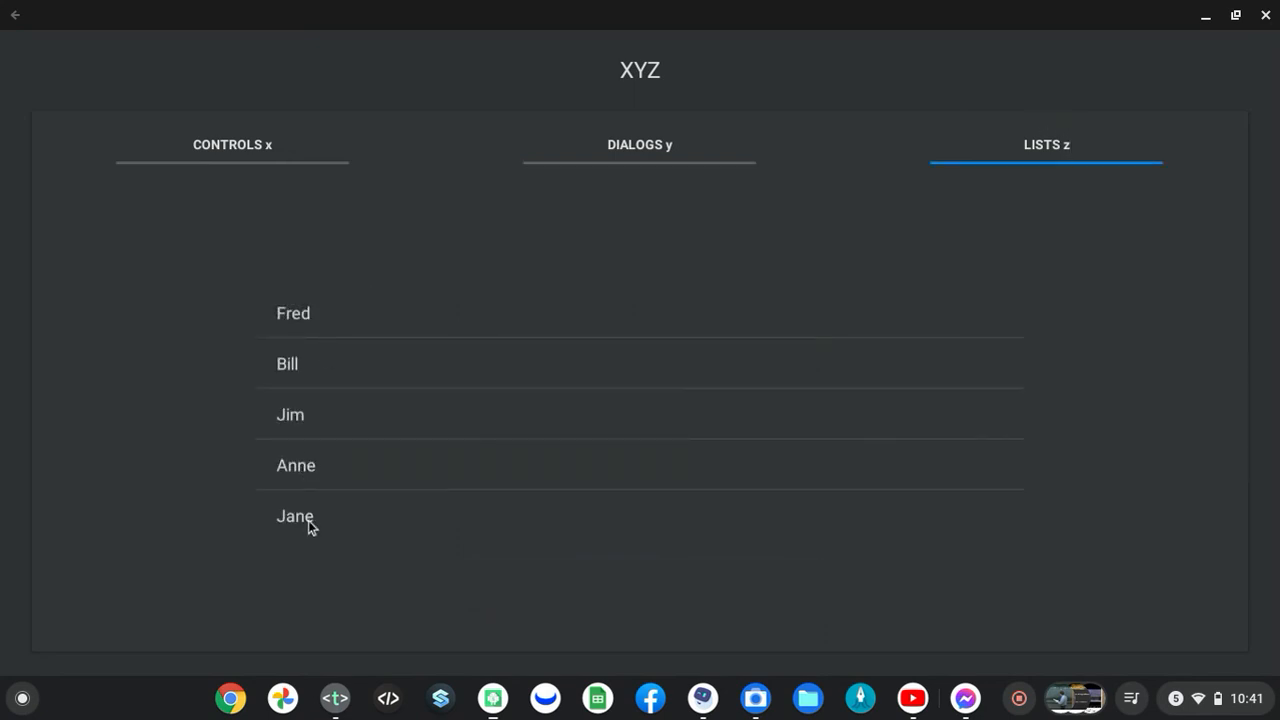